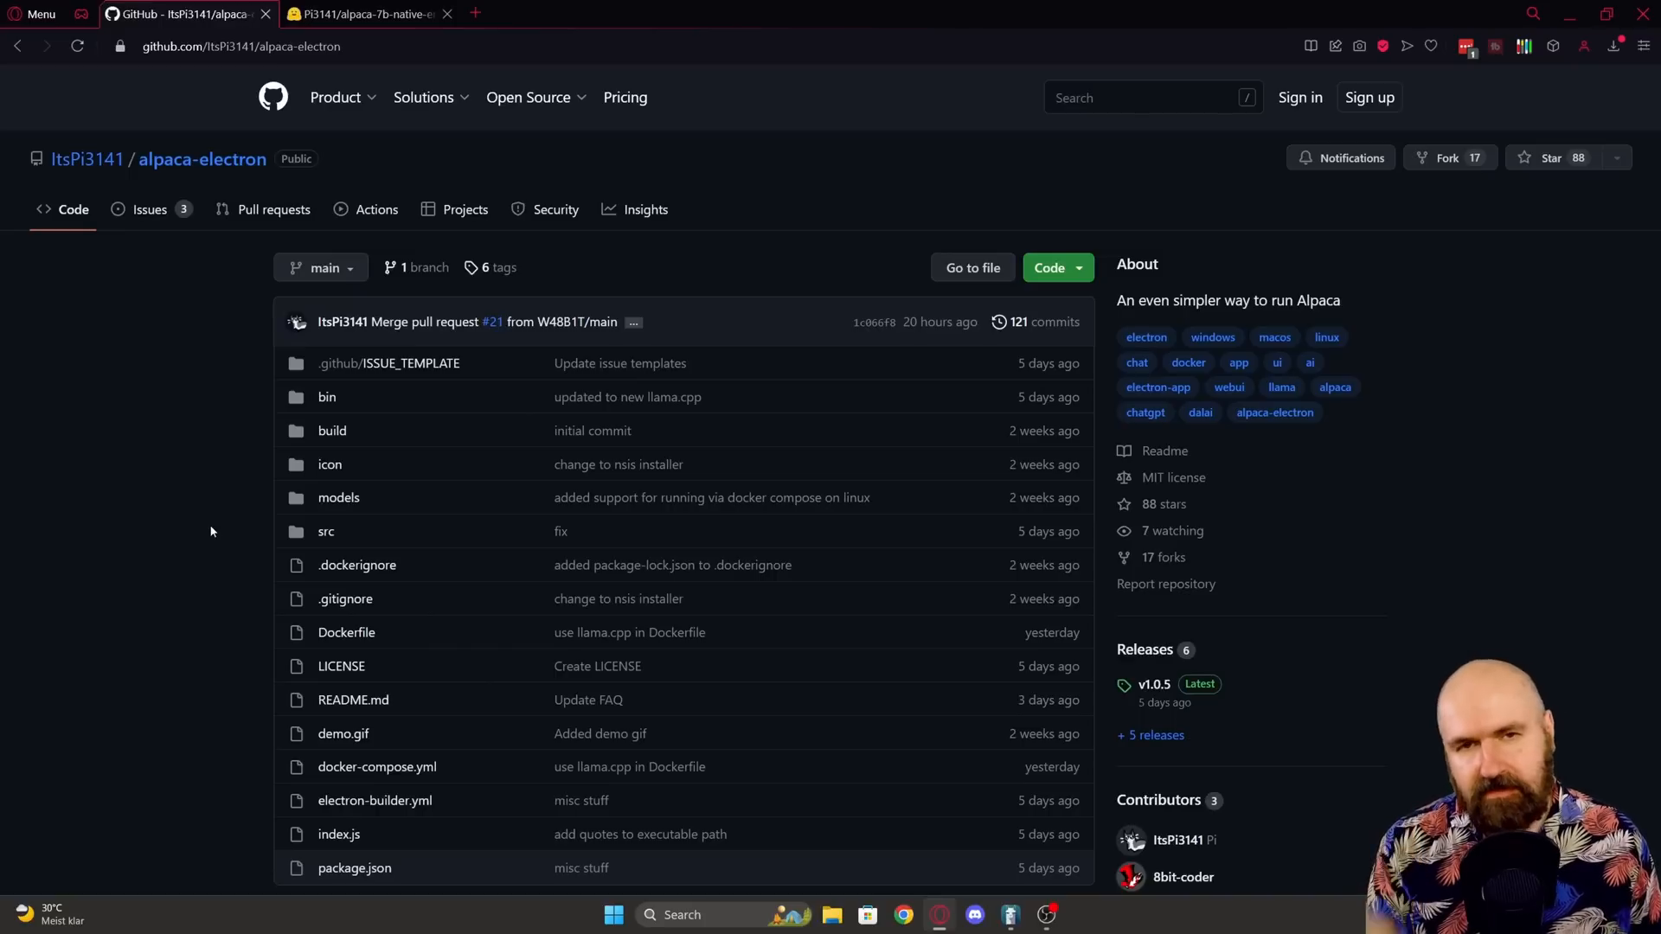
mouse_move(189, 425)
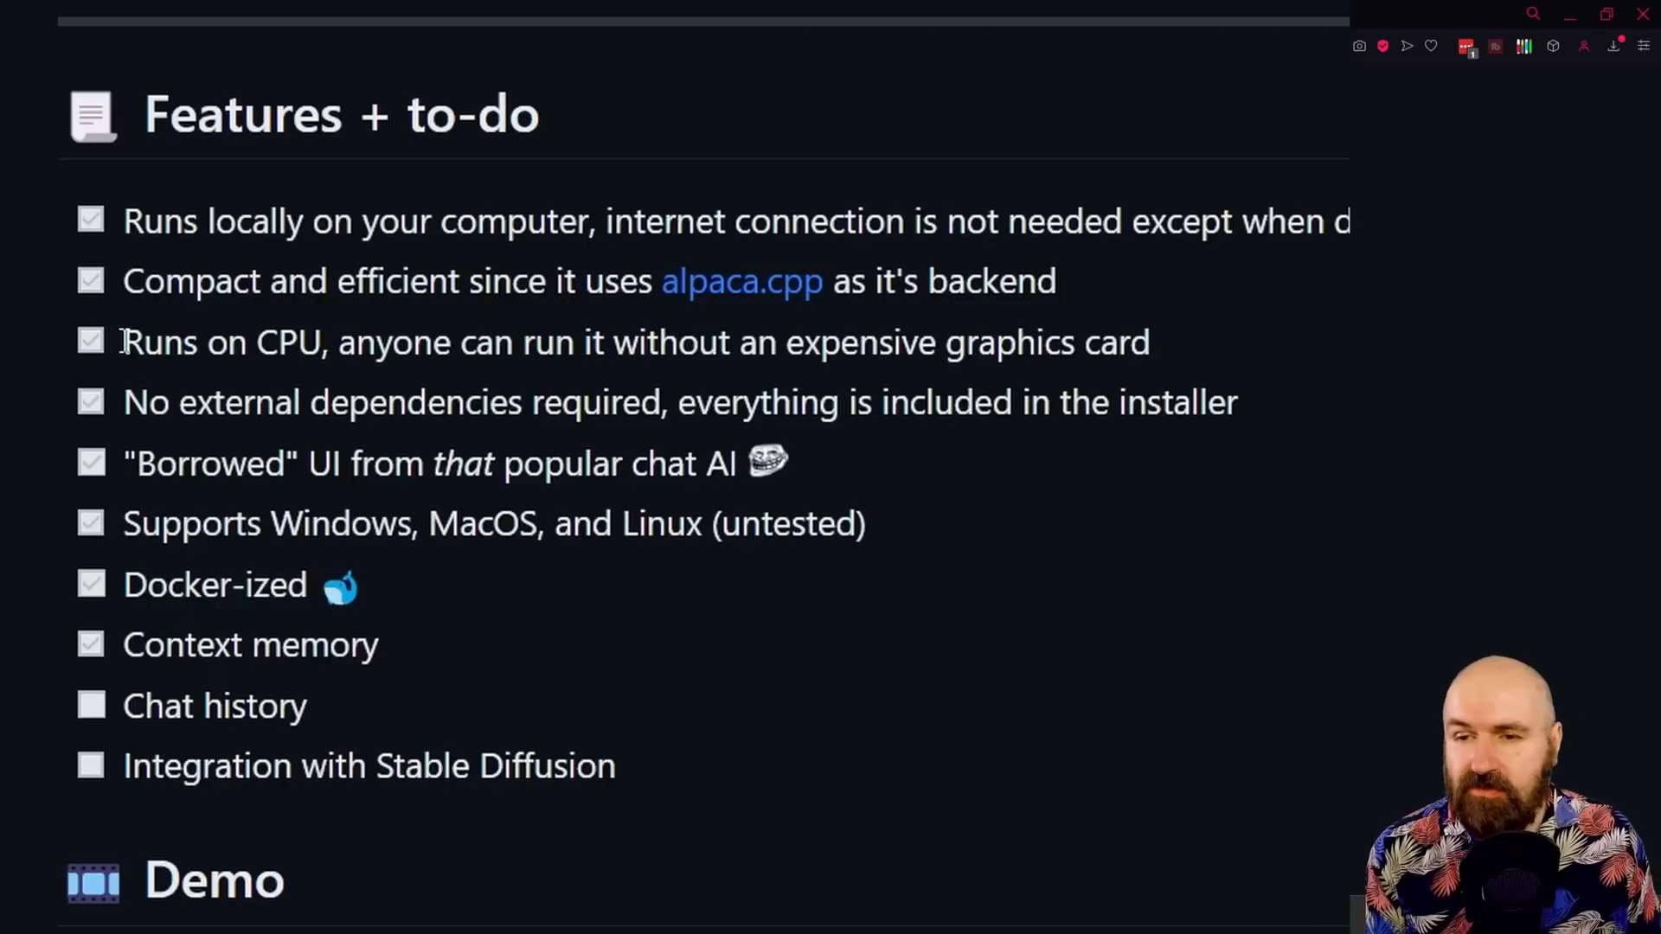
Step: Highlight the expensive-graphics-cards phrase and 'dependencies', then scroll down the Quick Start Guide
left_click_drag(123, 342, 323, 342)
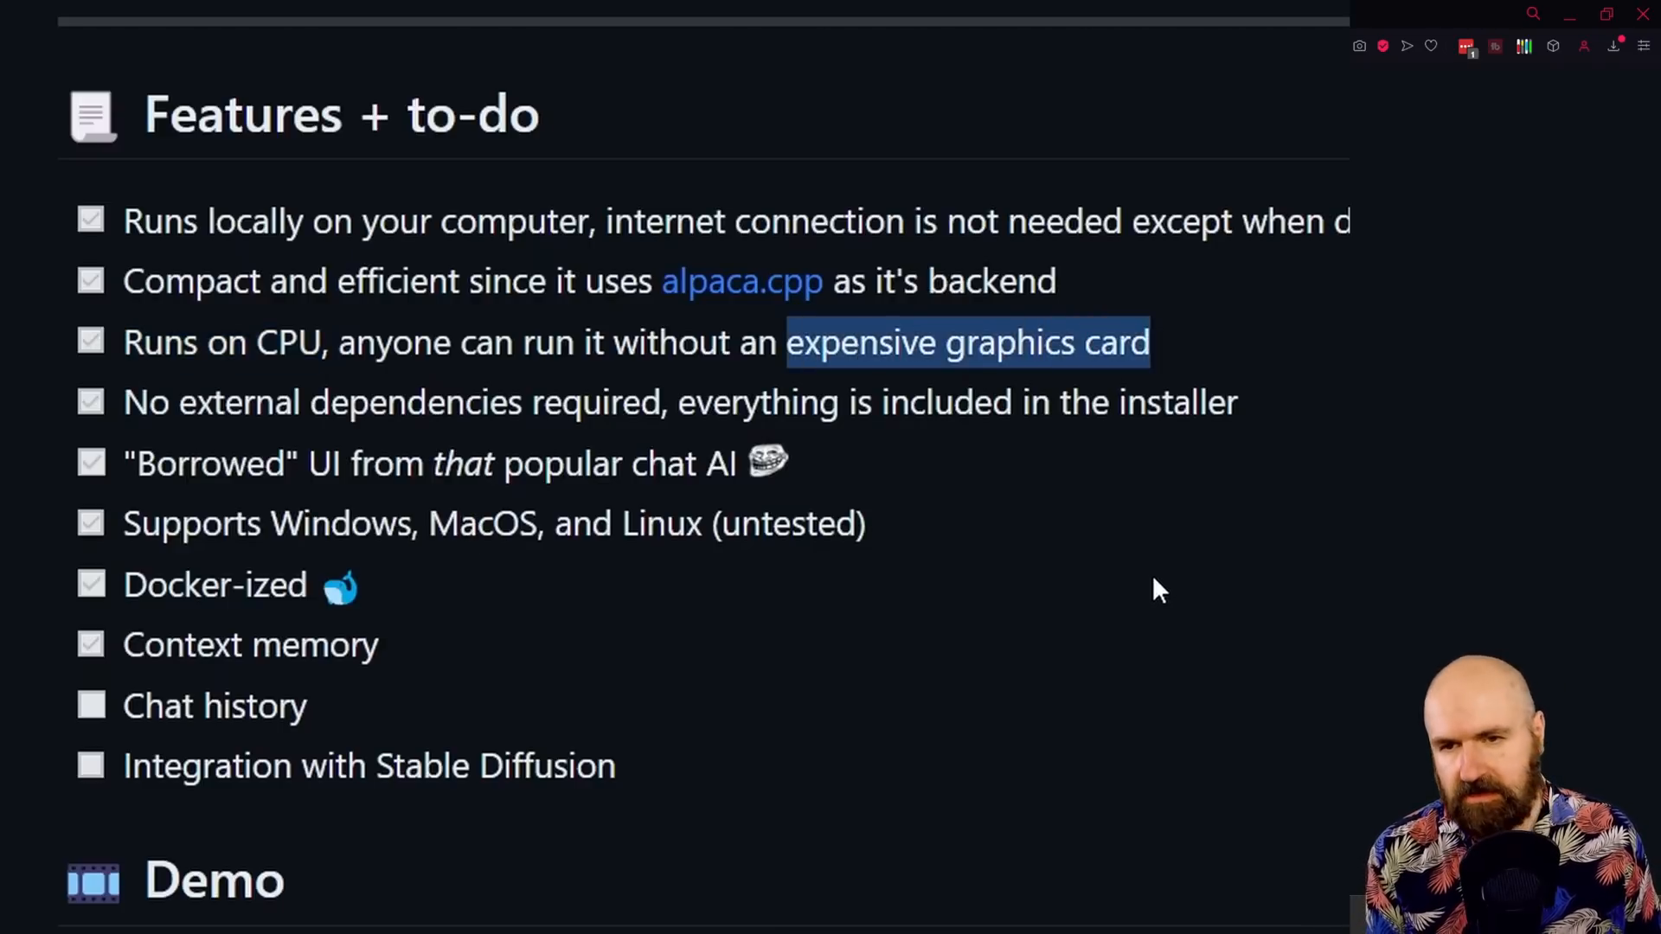
double_click(416, 401)
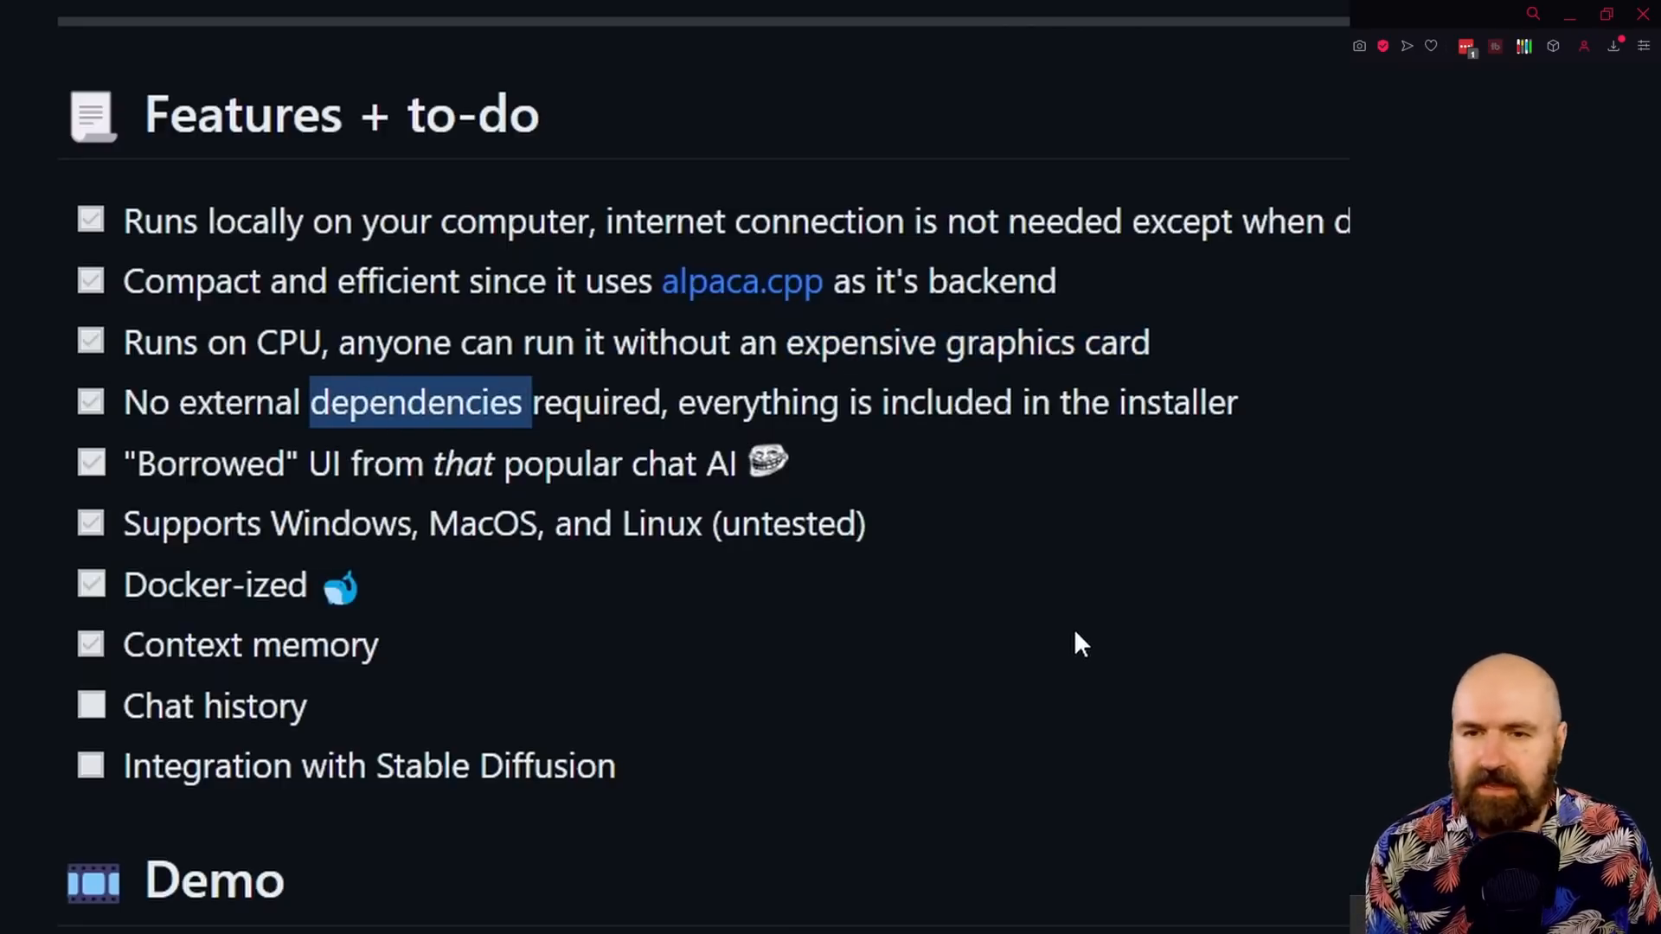
scroll("down", 3)
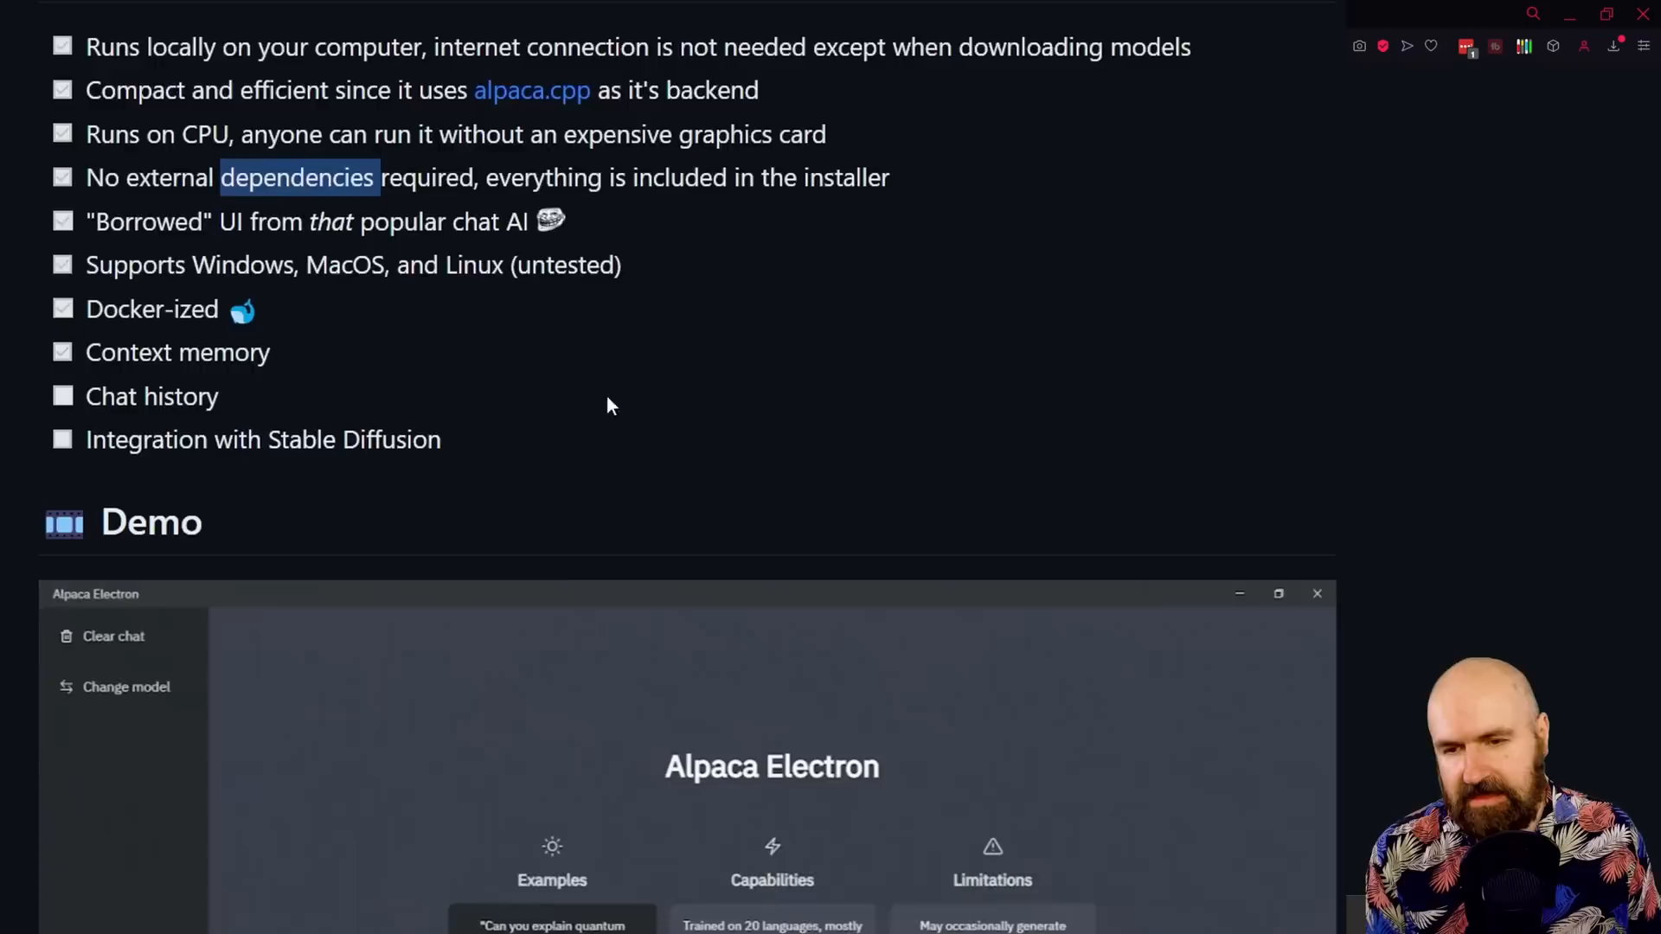
scroll("down", 3)
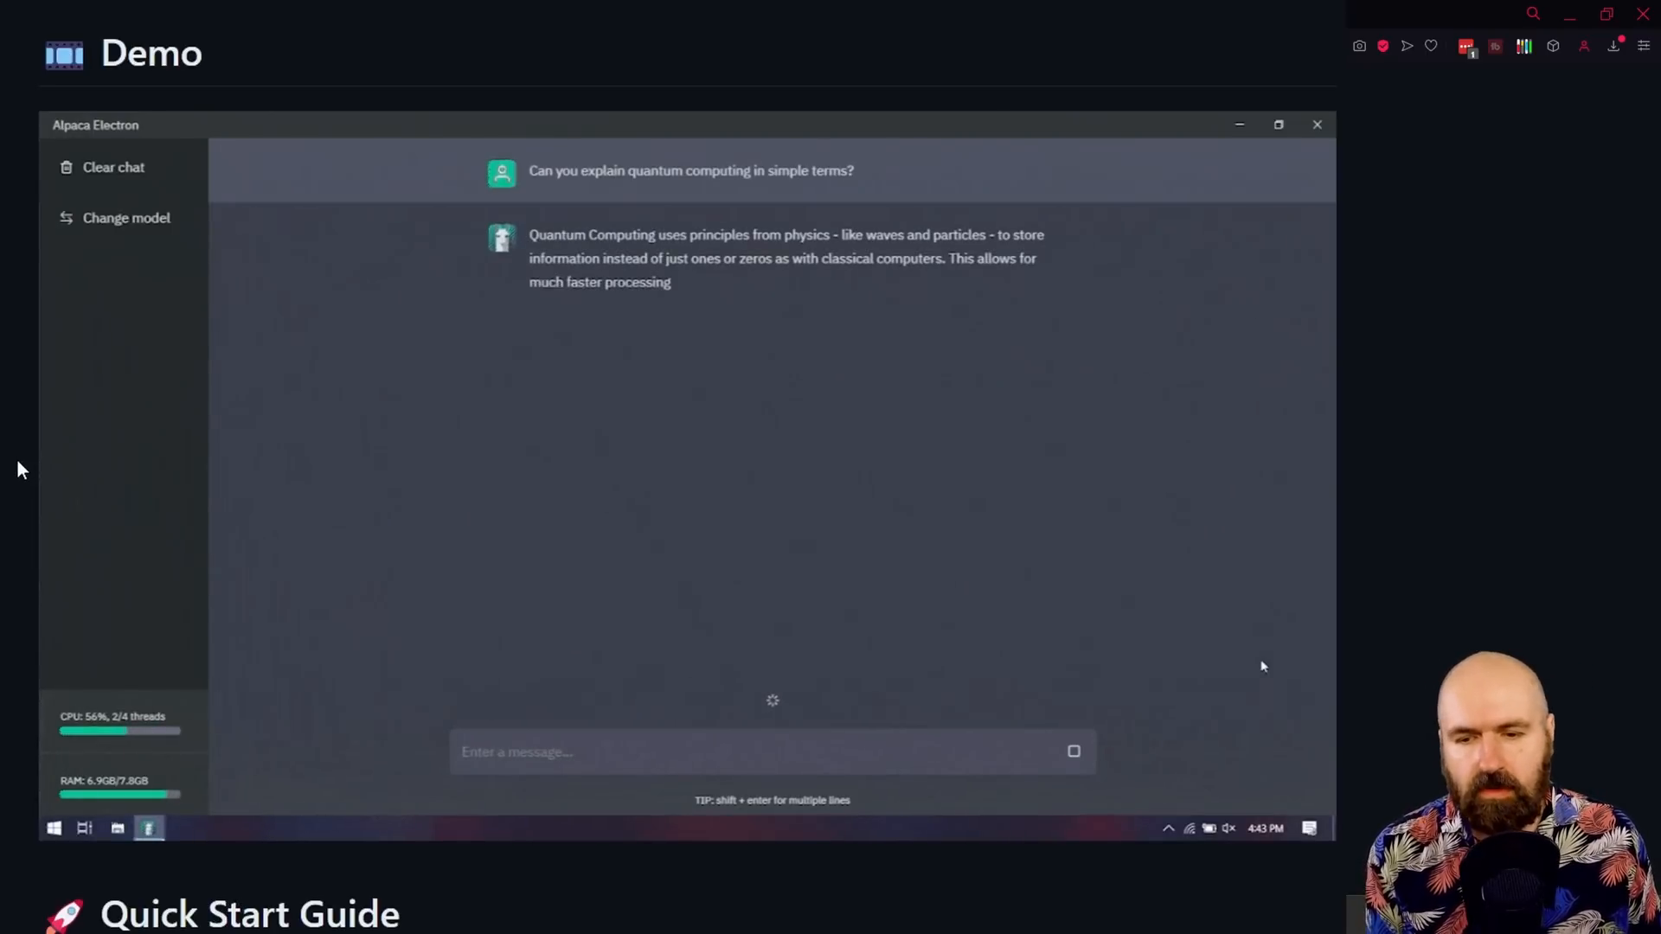
scroll("down", 3)
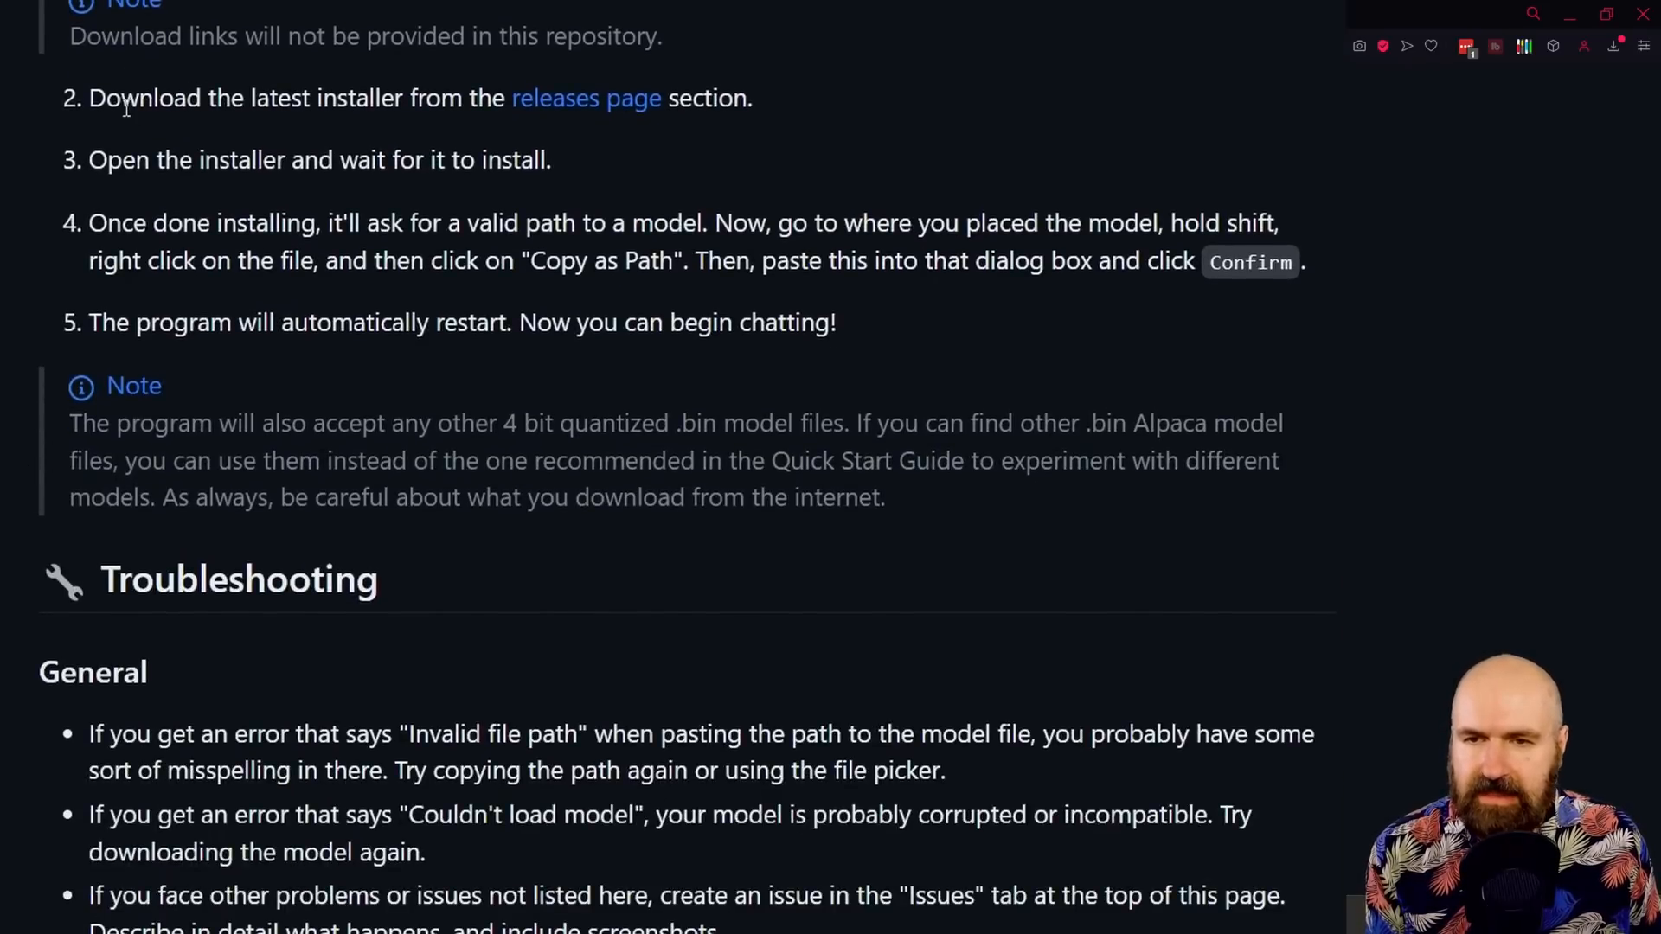
mouse_move(586, 105)
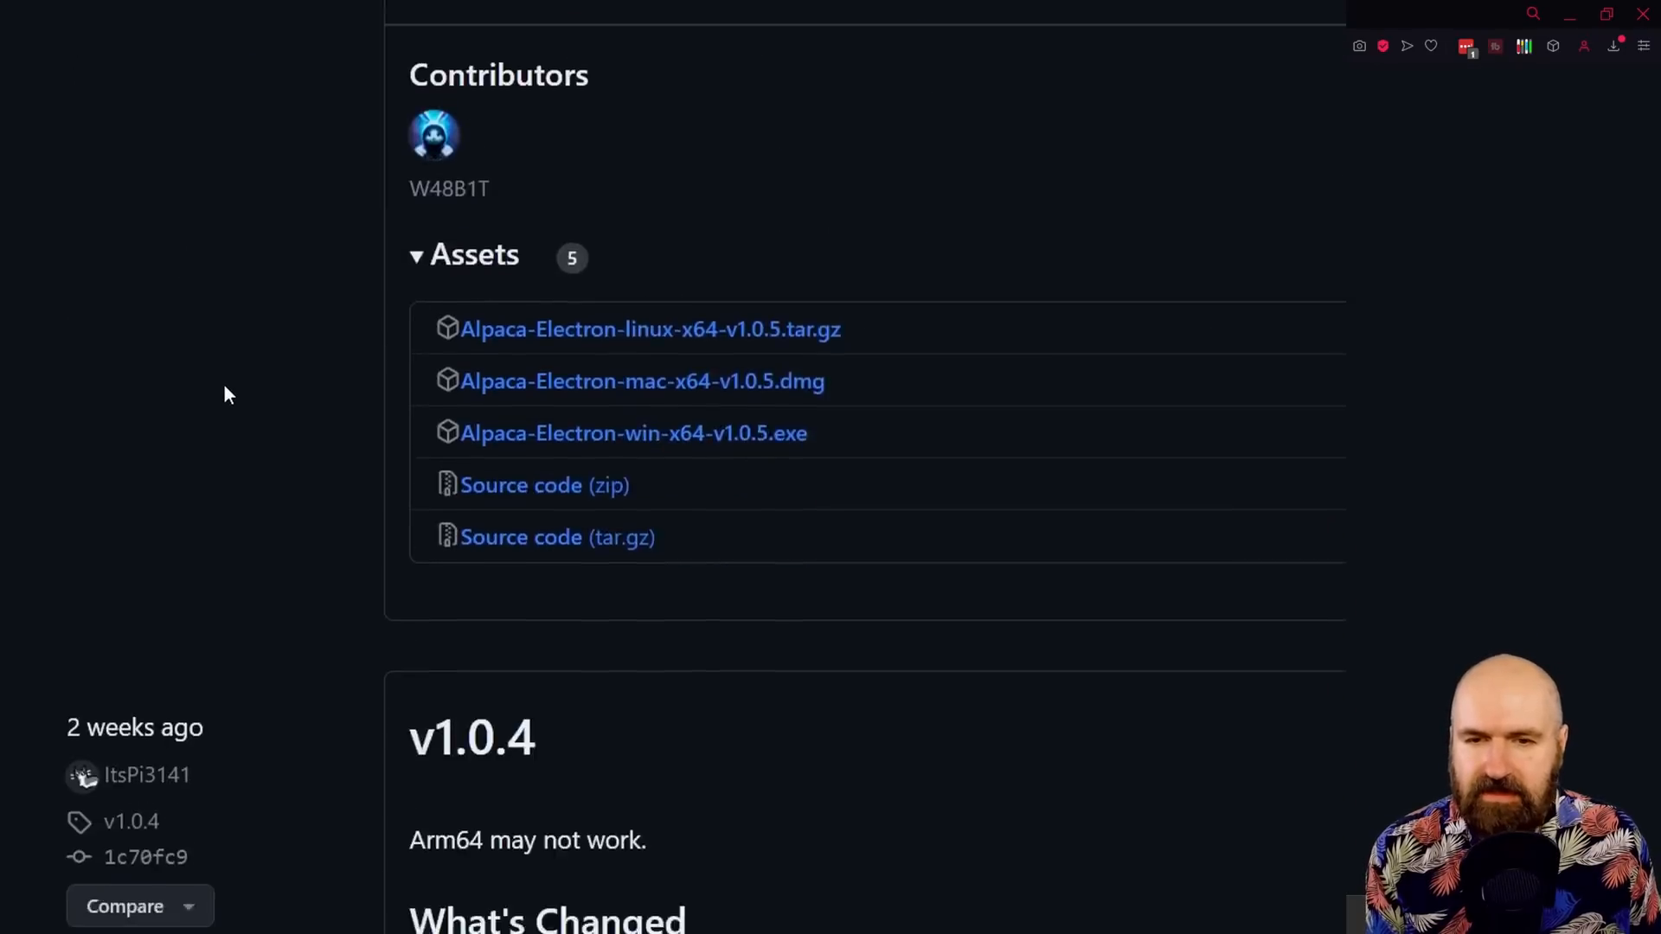
scroll("down", 3)
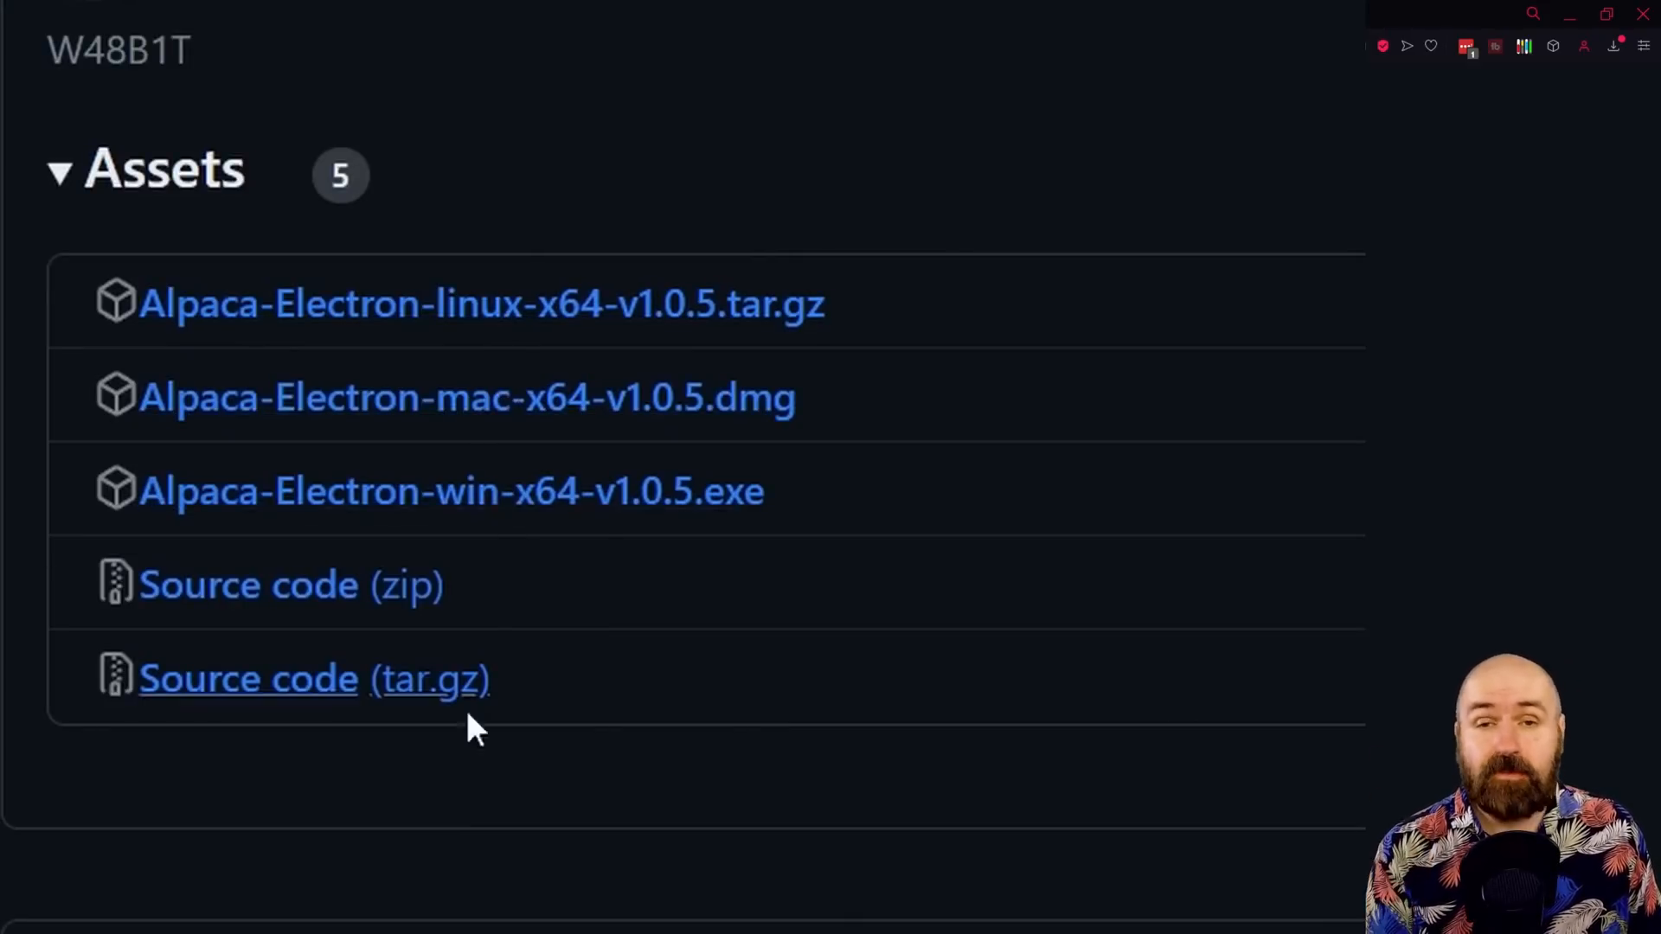
mouse_move(514, 291)
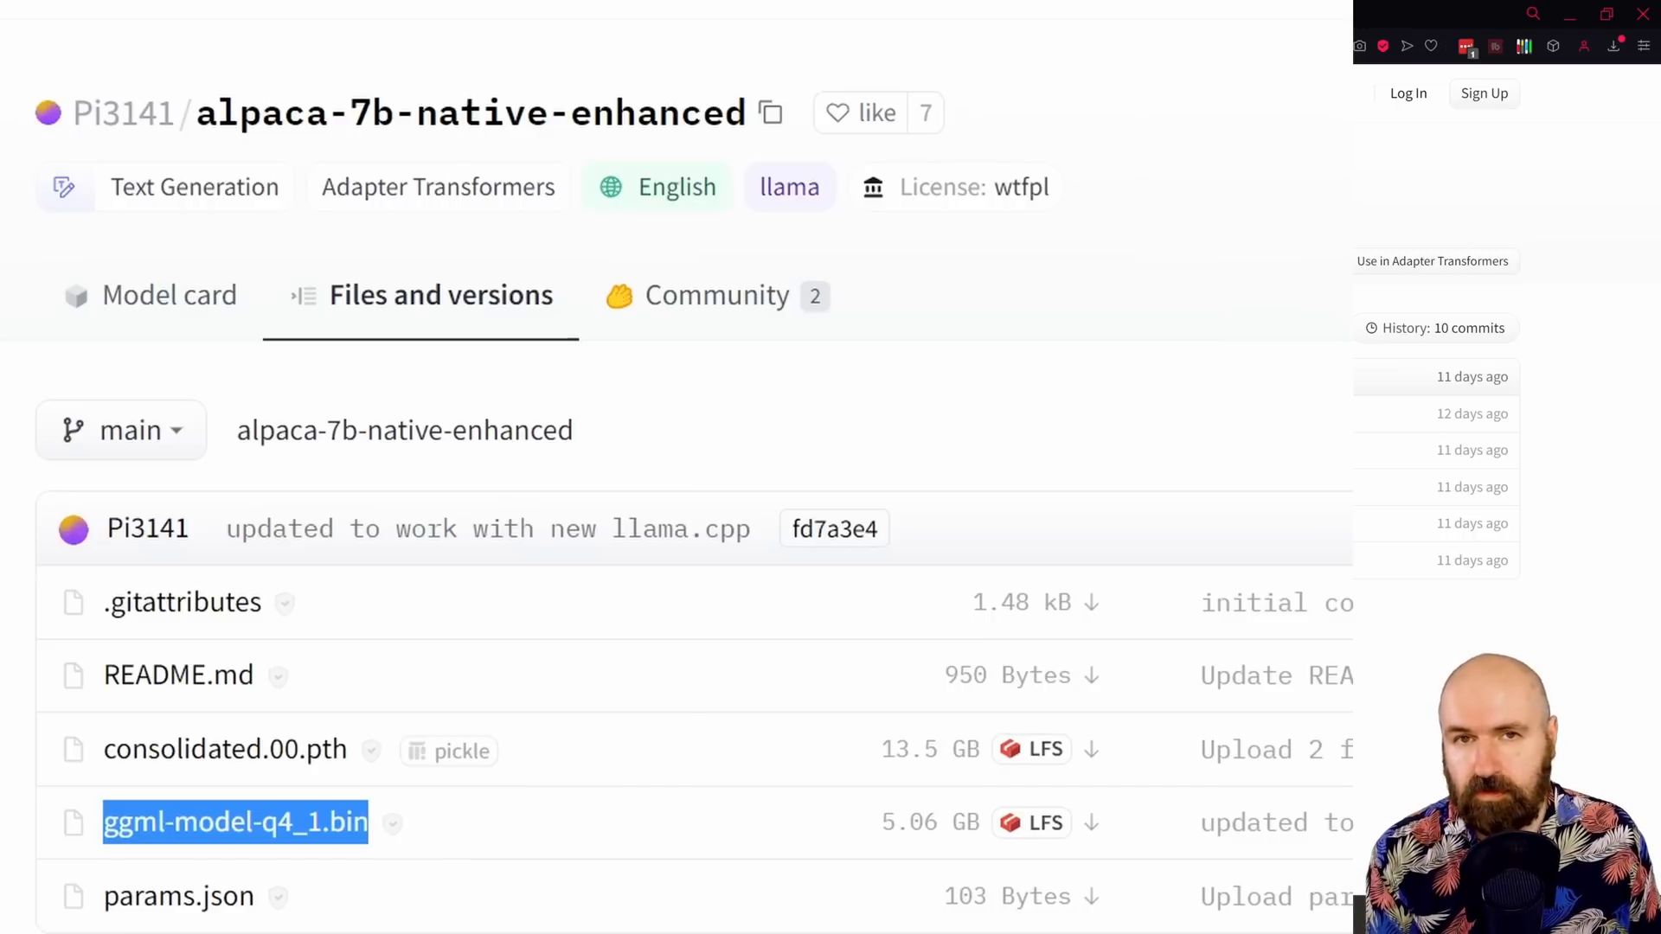
mouse_move(1094, 823)
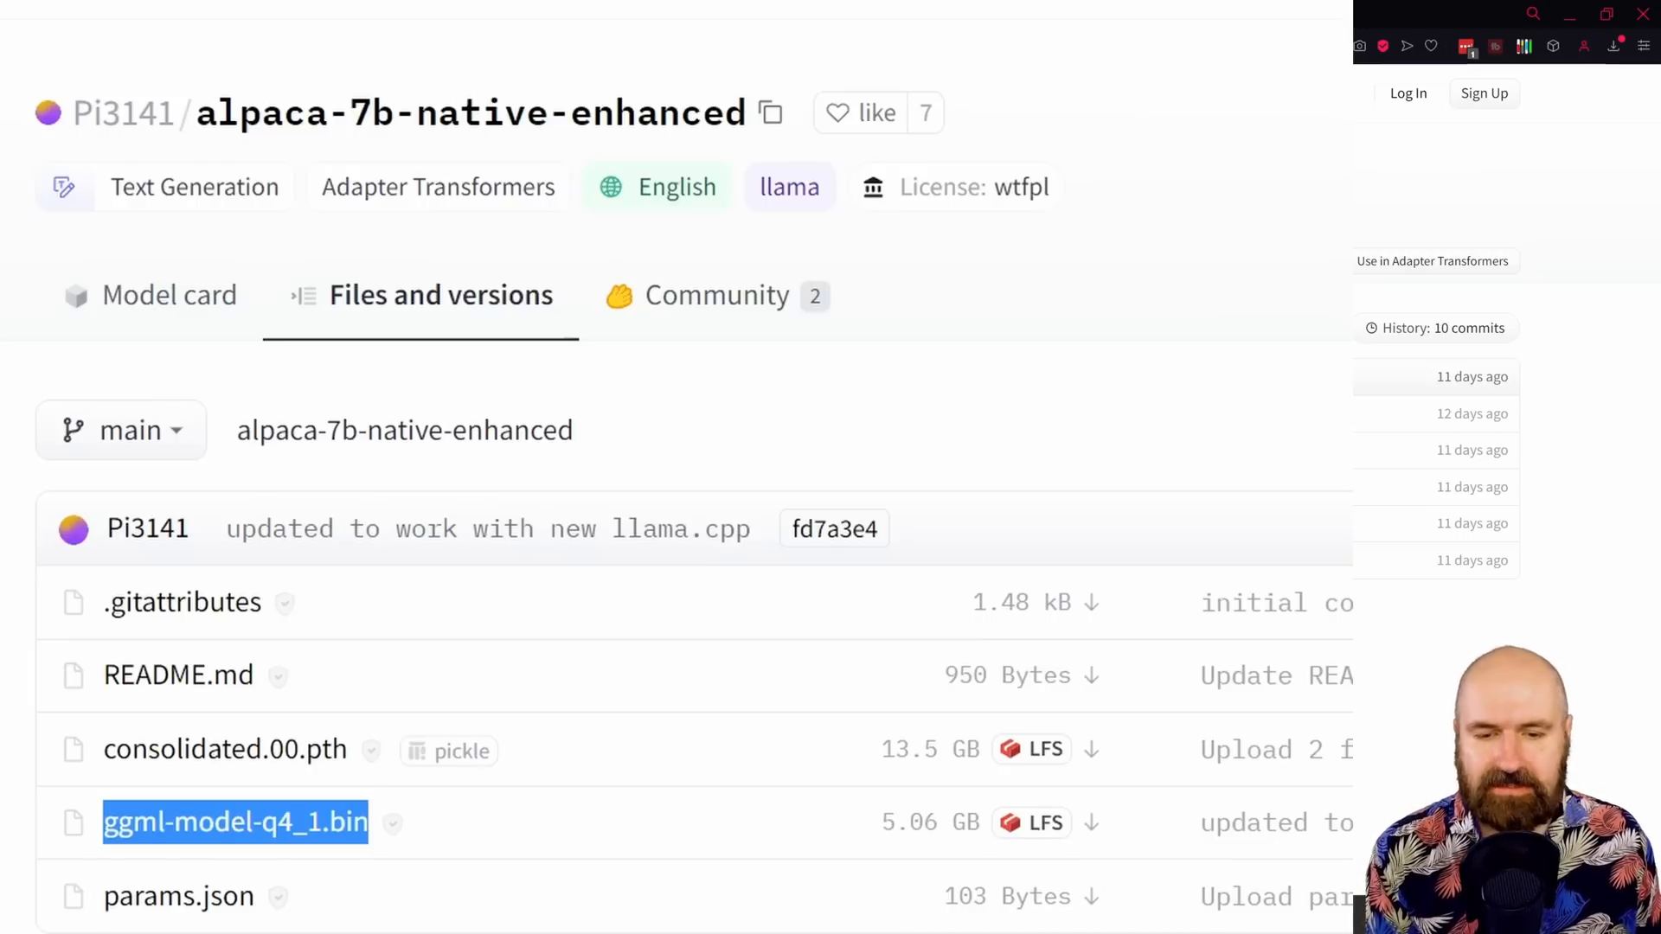
Step: Search the Start menu for 'alpaca electron' and launch the app
left_click(73, 916)
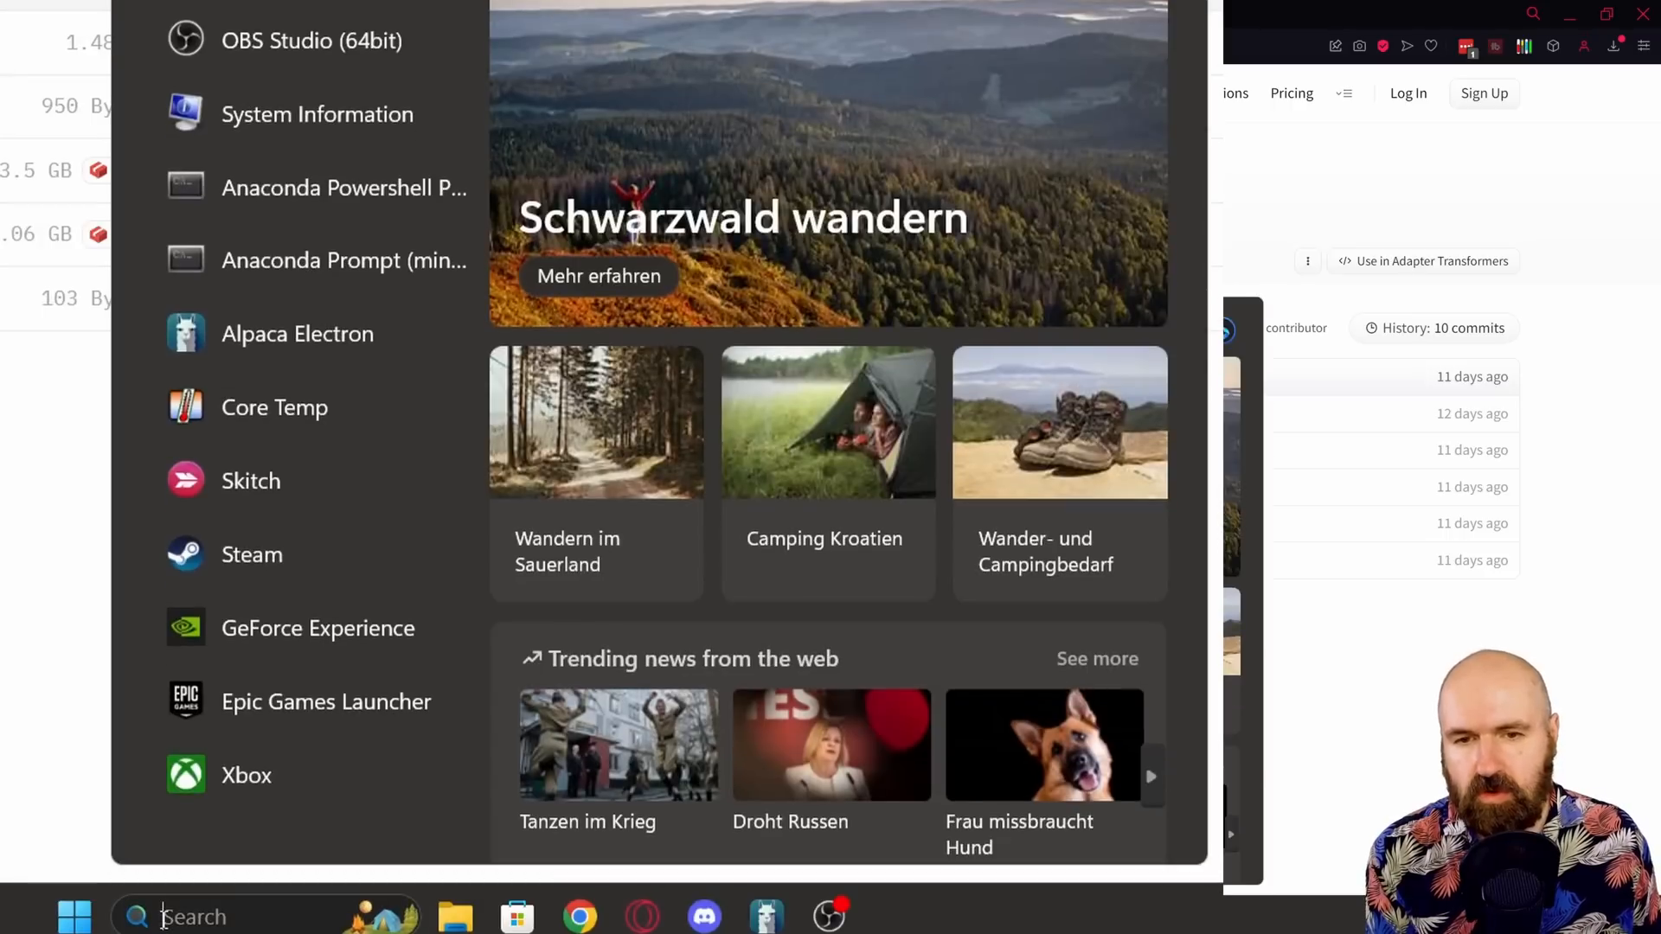
type("alpaca electron")
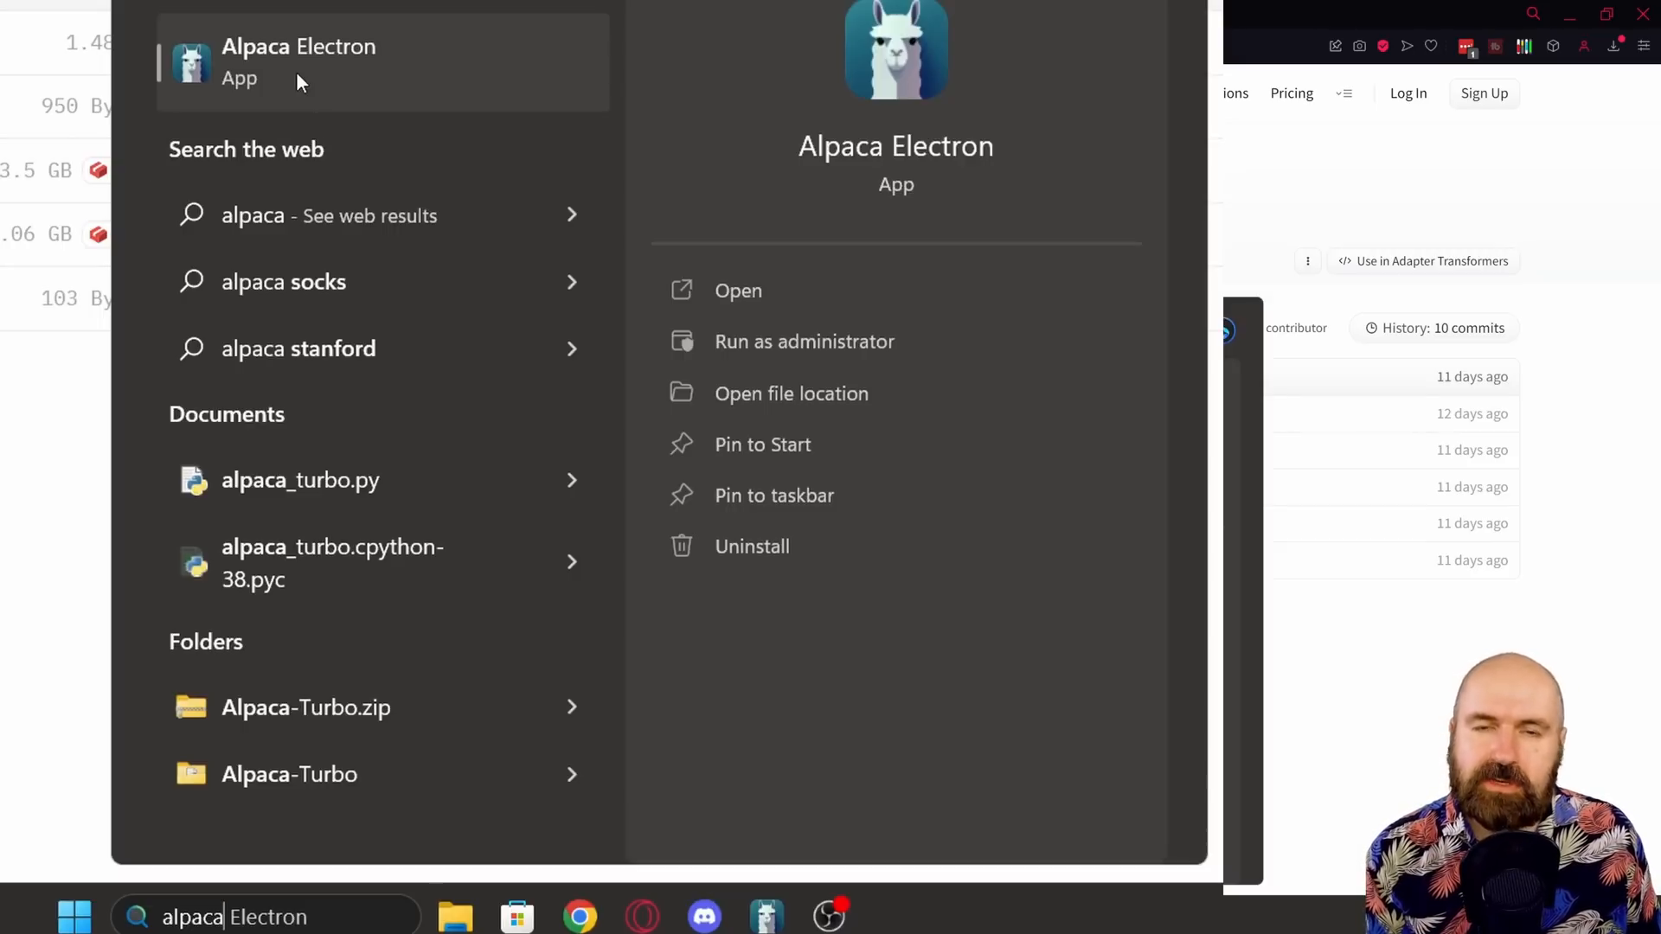
left_click(738, 291)
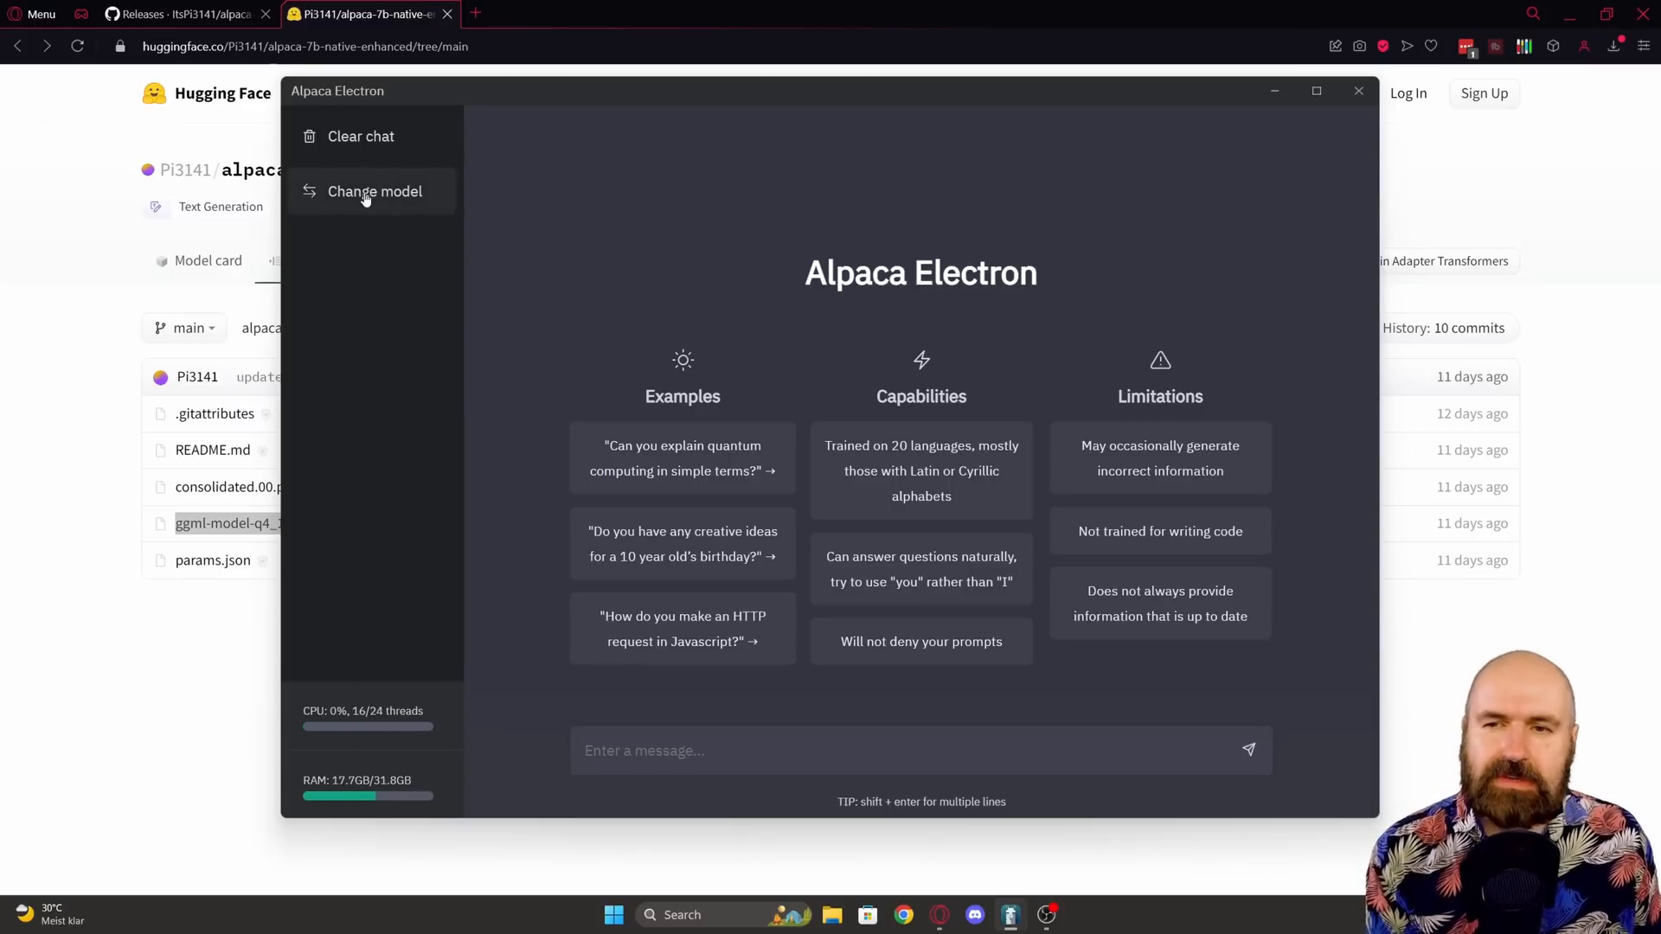
Step: Set the model path to ggml-model-q4_1.bin in the Change model dialog and confirm
left_click(374, 192)
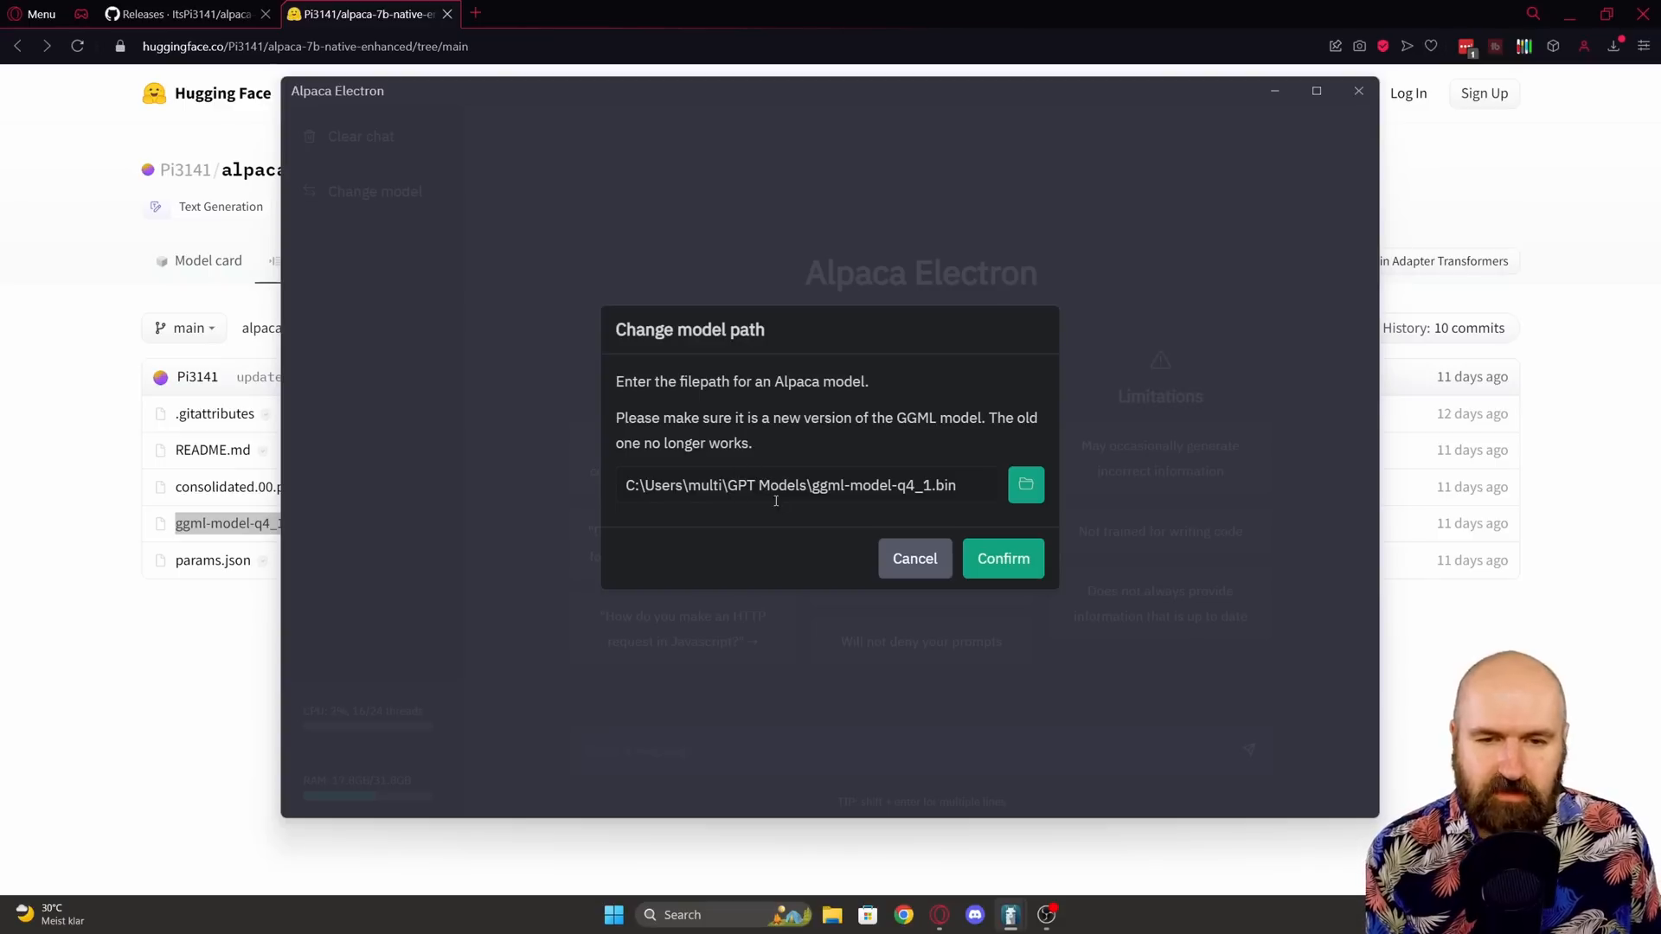
mouse_move(858, 530)
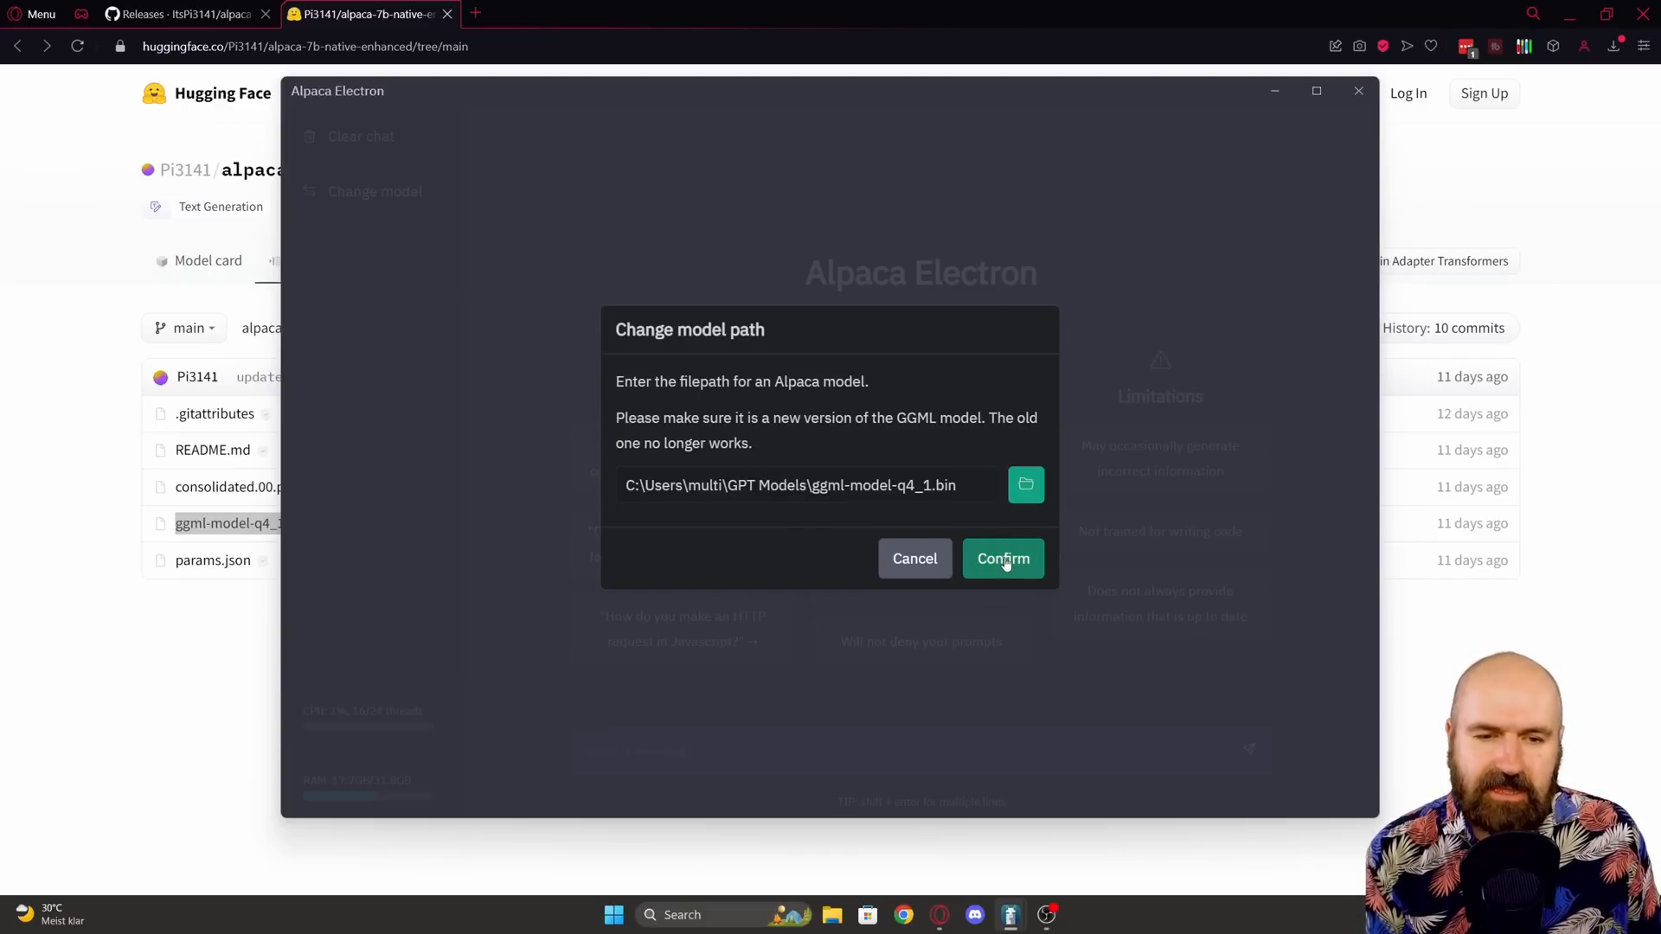
left_click(1002, 558)
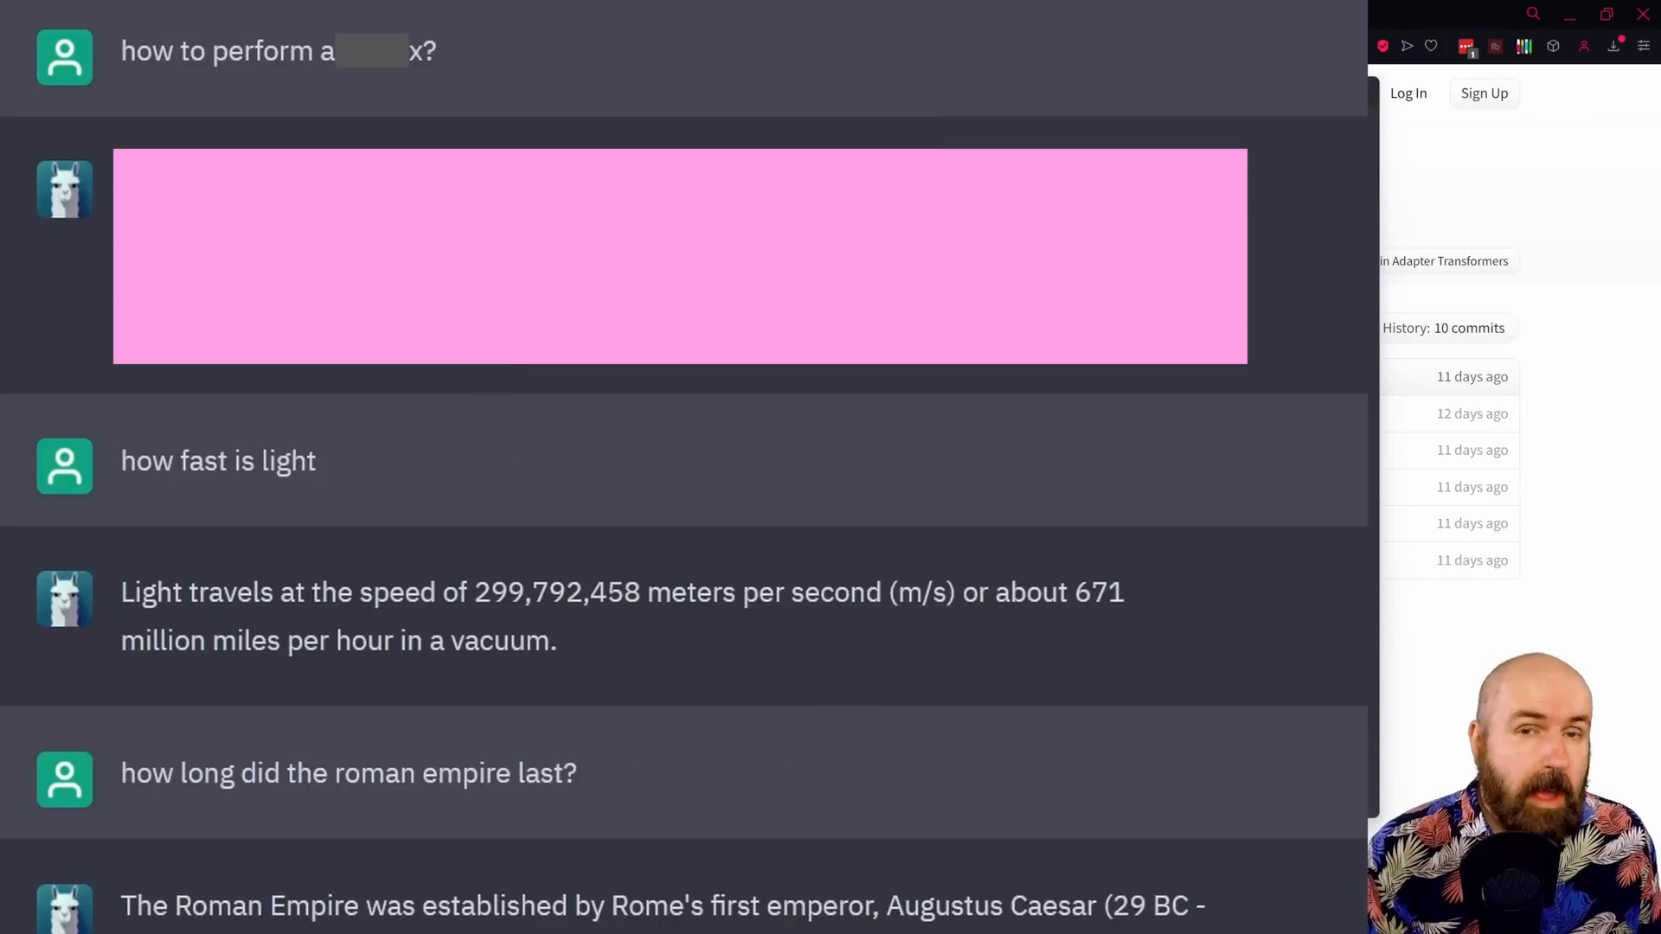
Step: Scroll through the model's answers about the speed of light and the Roman Empire
scroll("down", 3)
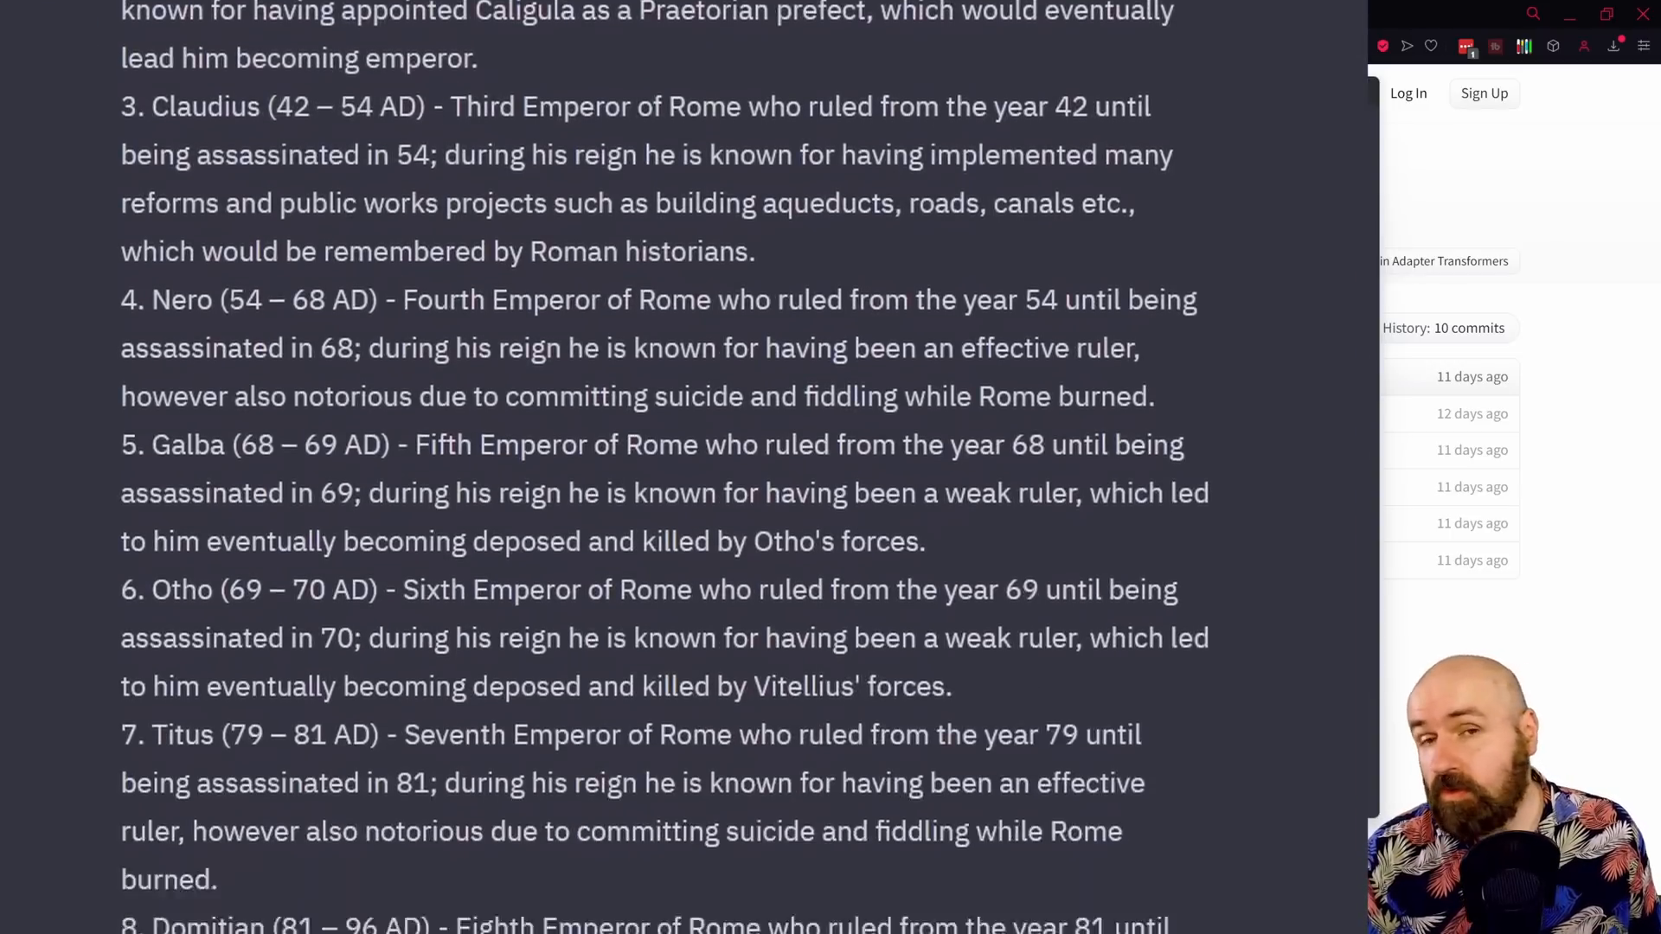
scroll("down", 3)
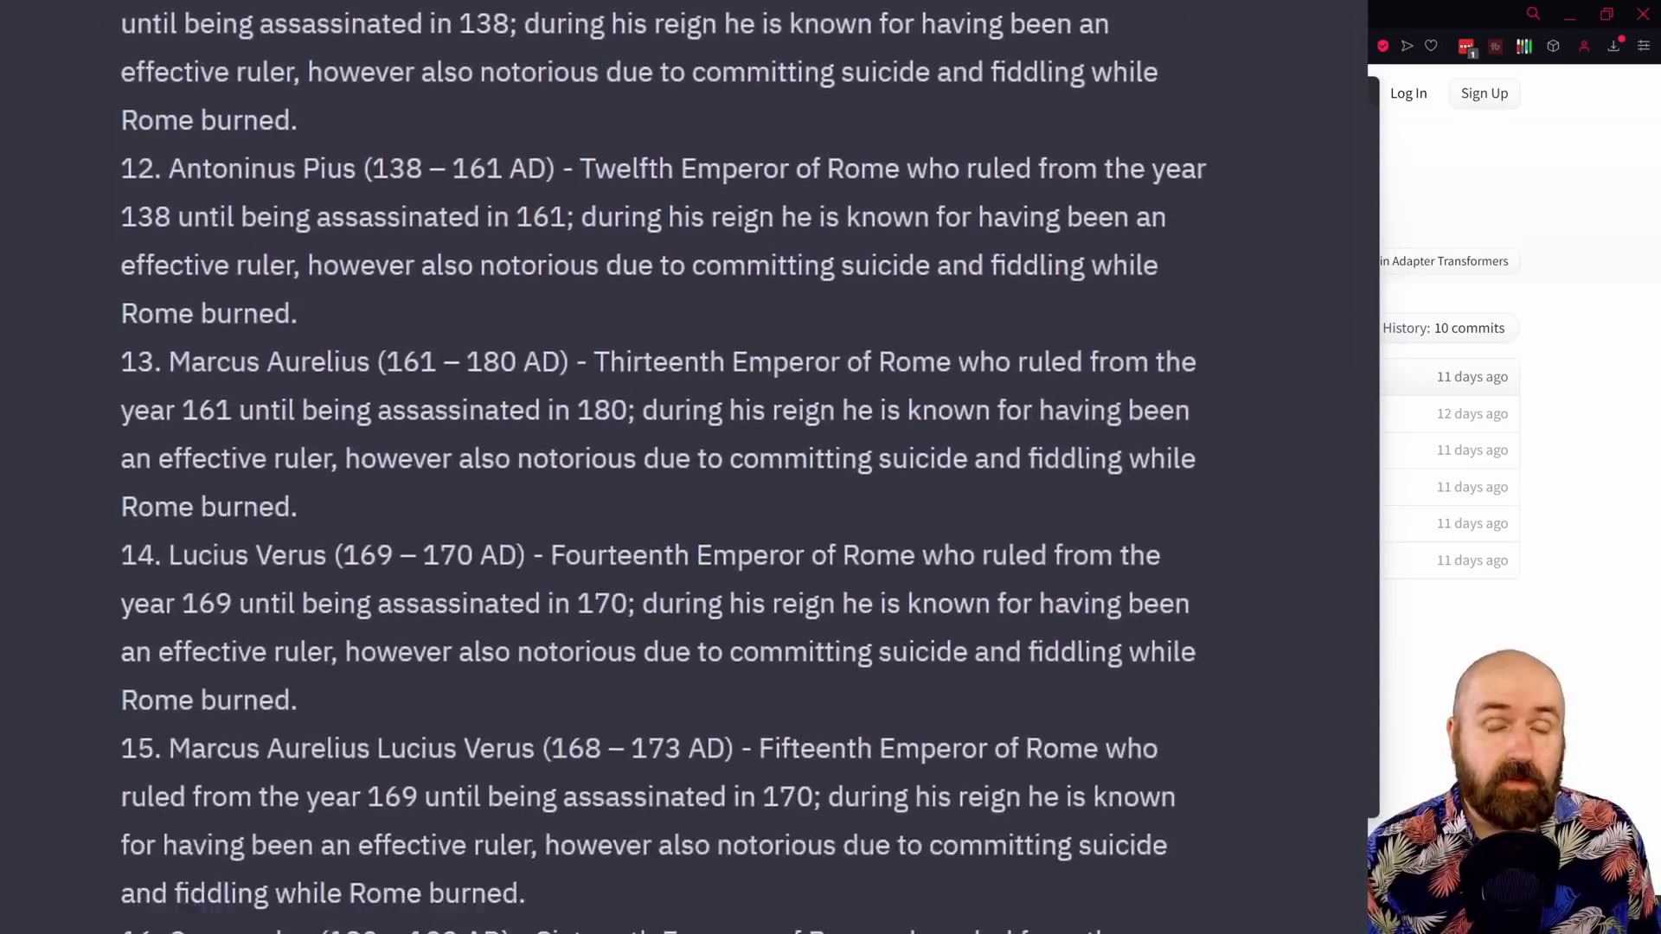
scroll("down", 3)
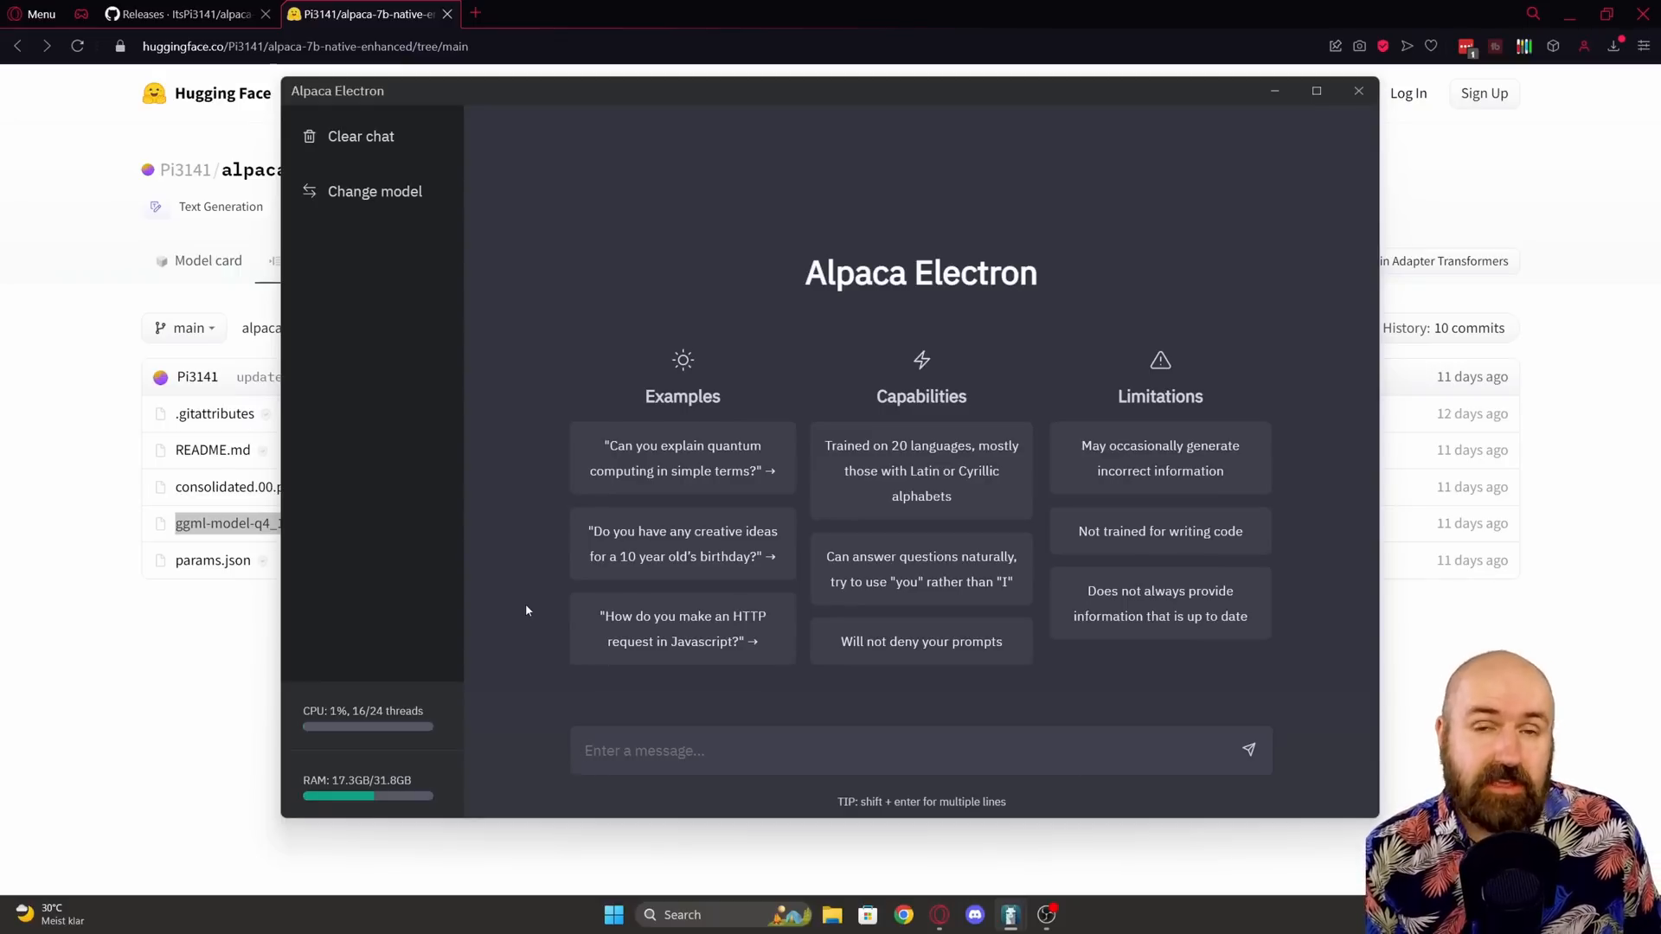
Step: Start a new prompt asking about Vienna's weather and local time
left_click(643, 750)
type("what is the weather in vienna and the local time")
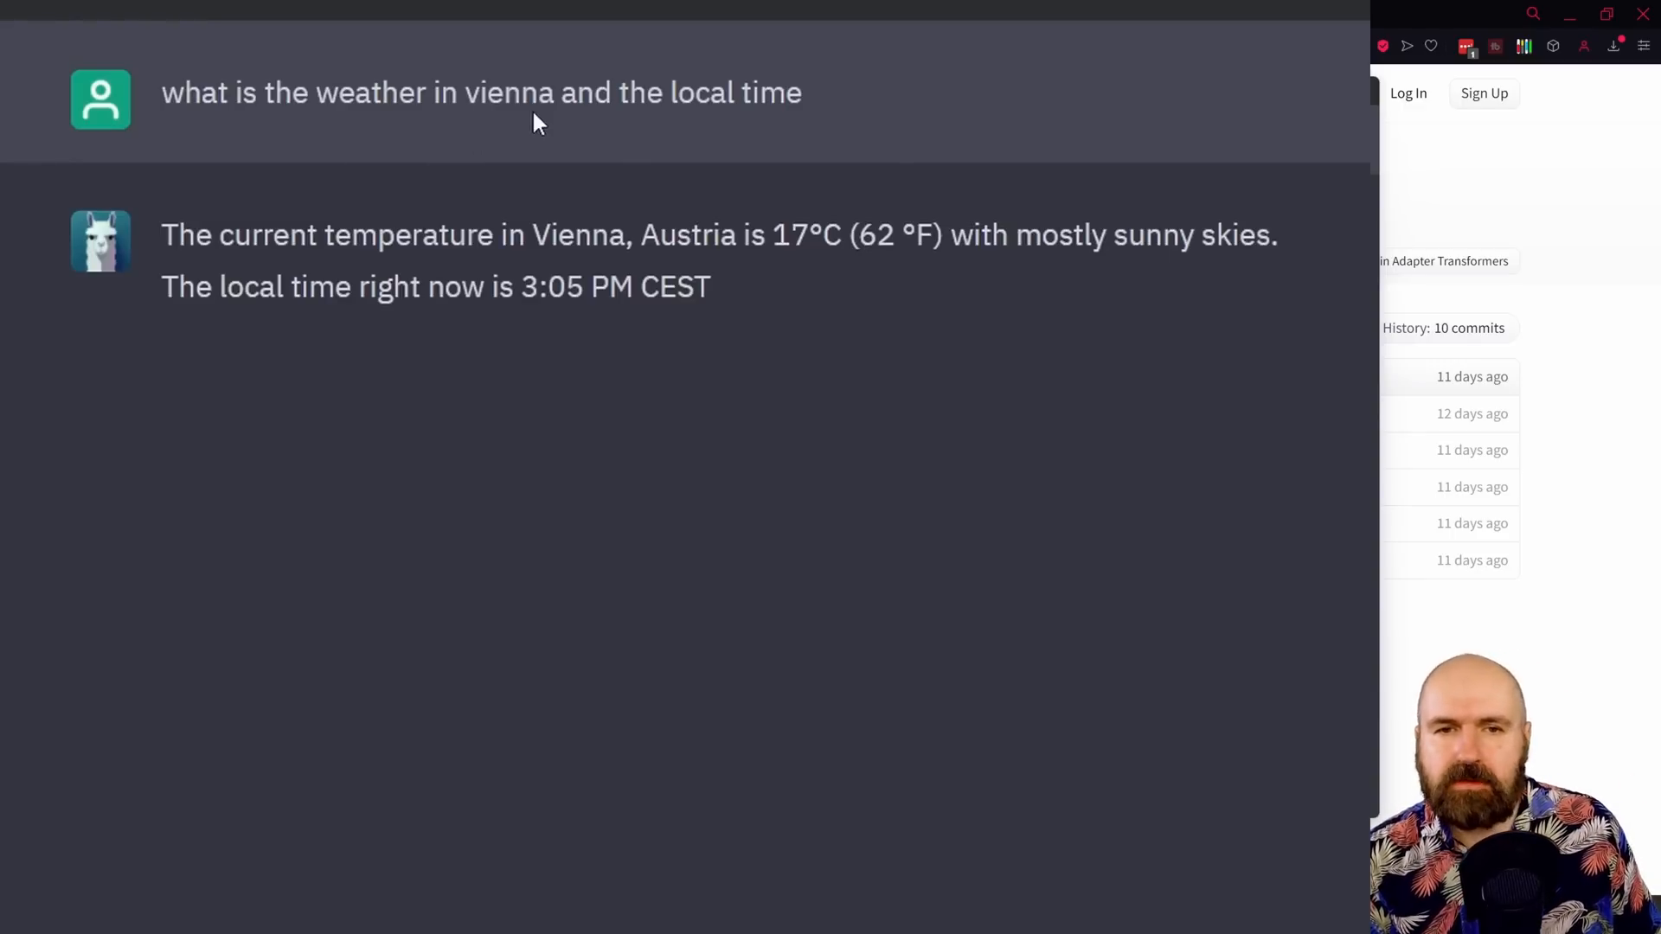
mouse_move(830, 99)
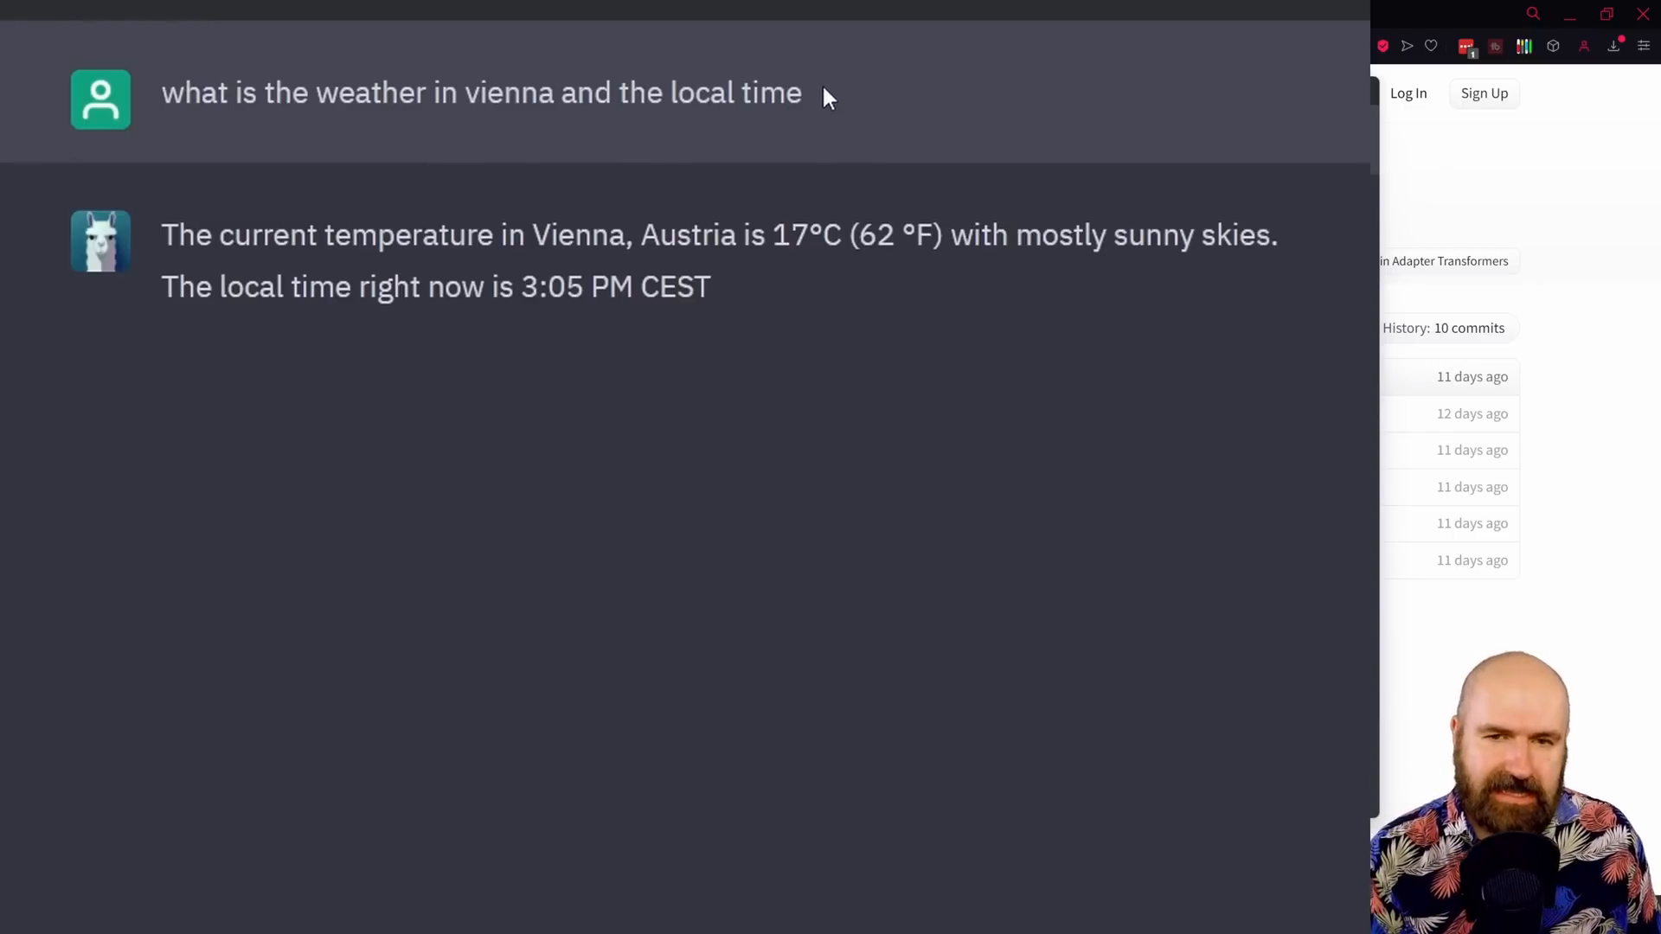
mouse_move(1059, 217)
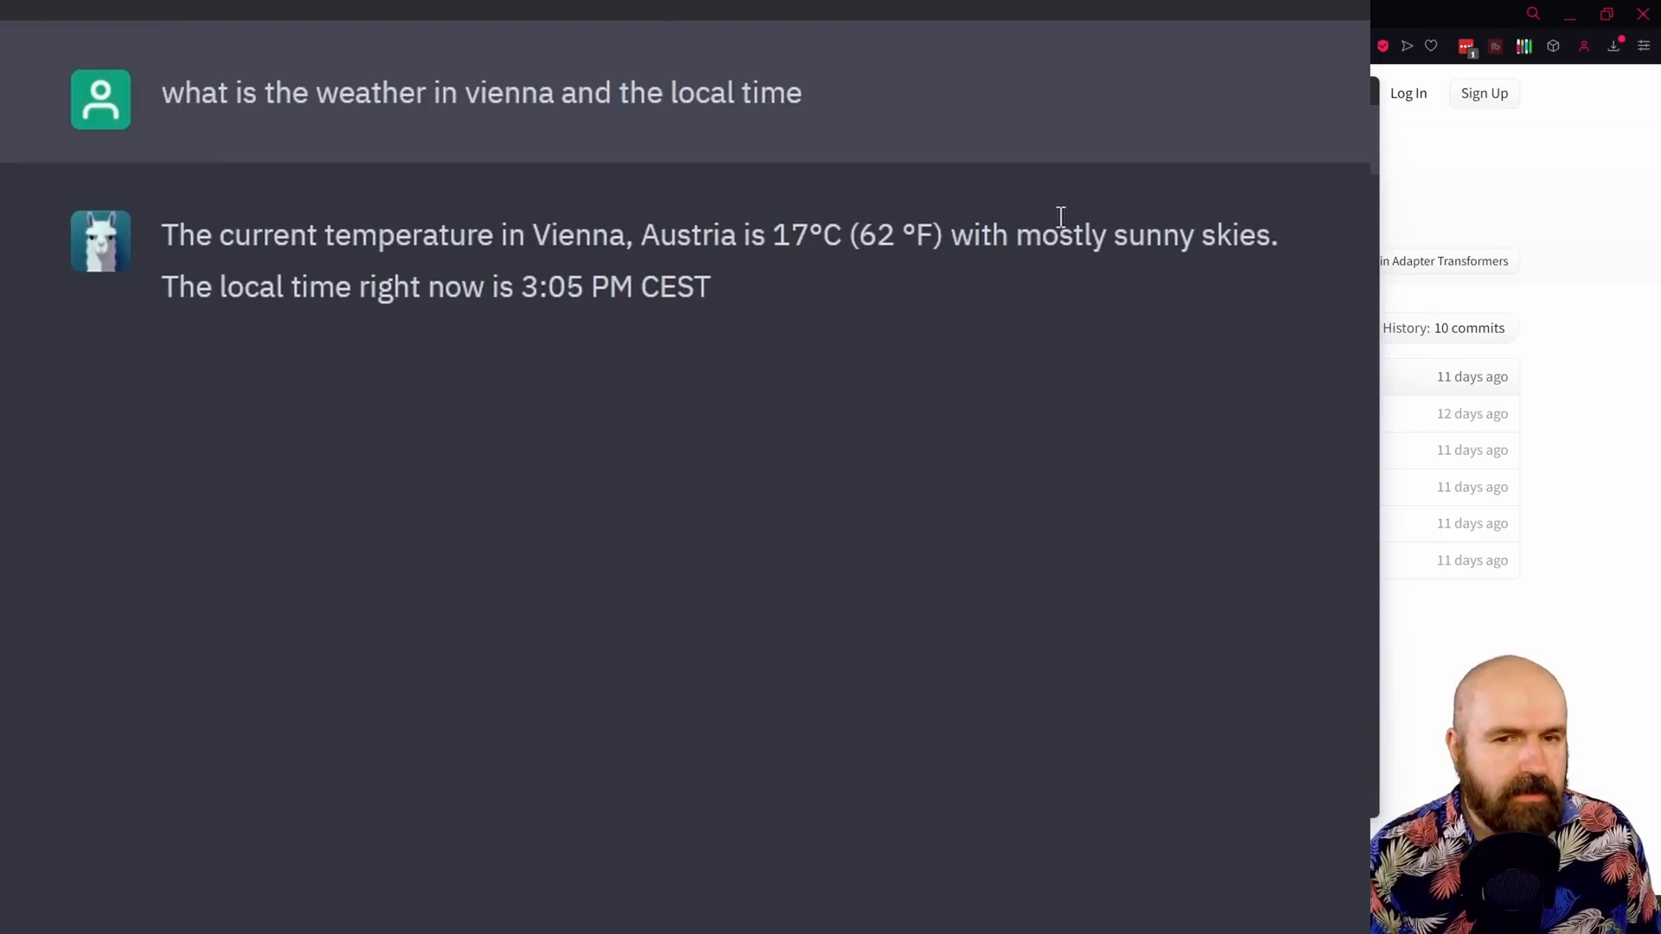
mouse_move(603, 914)
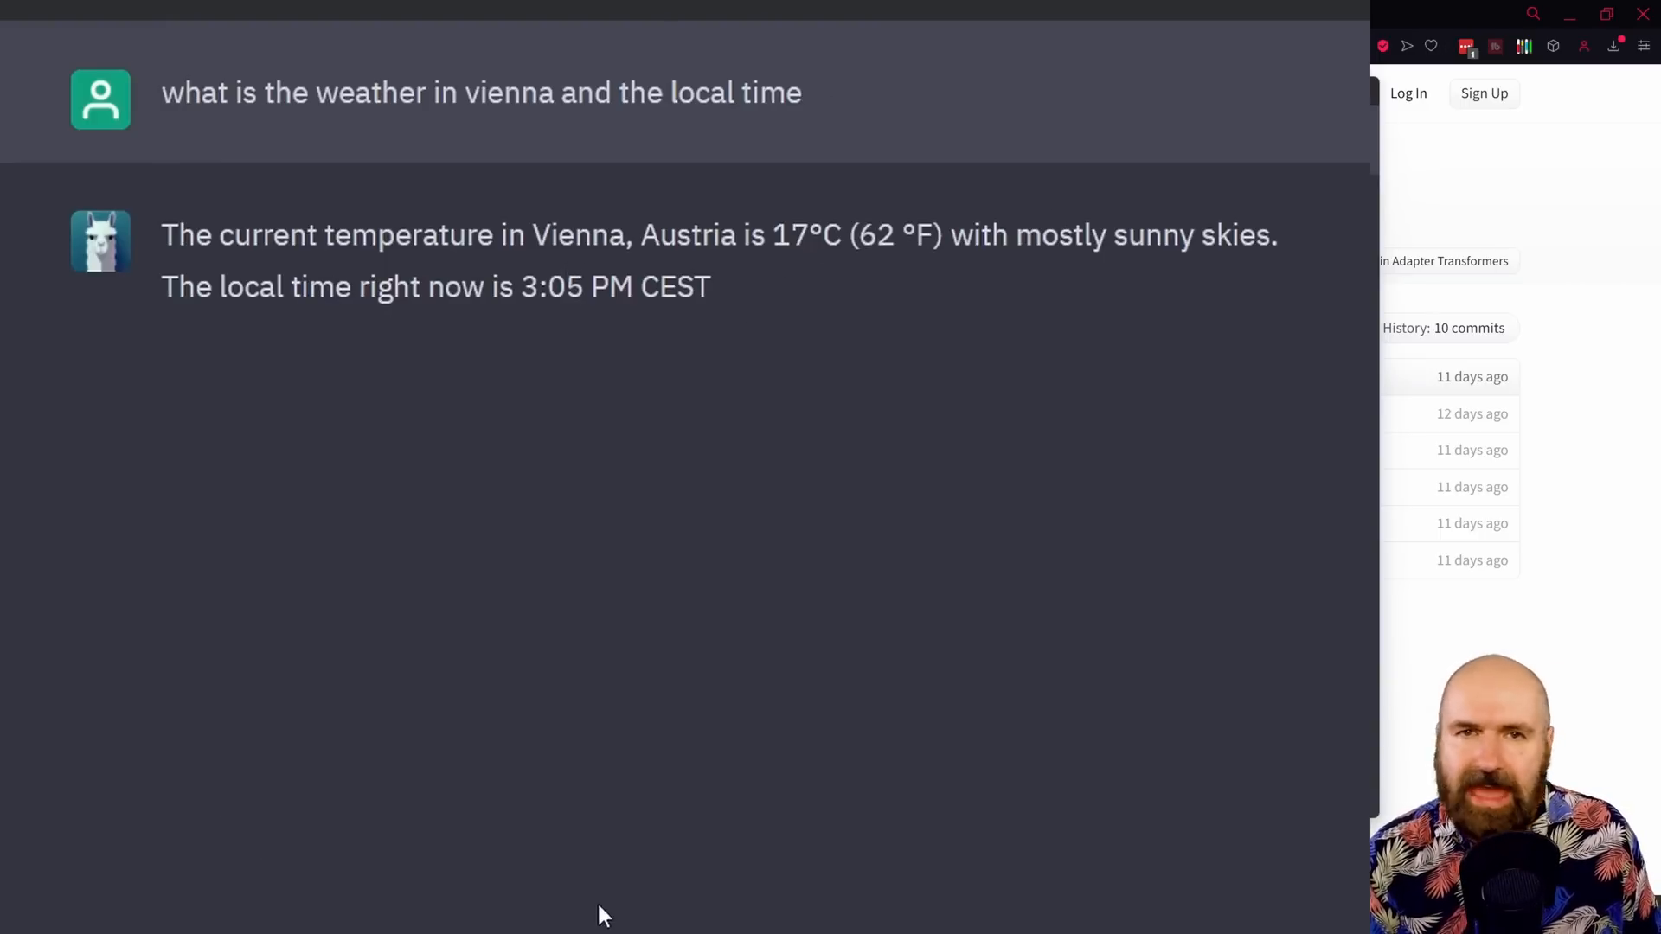